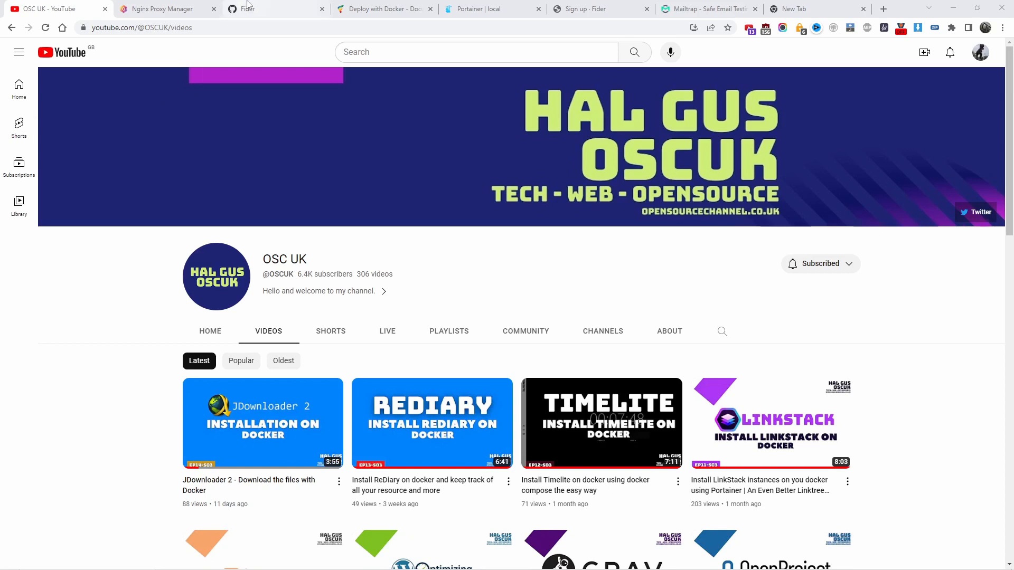
mouse_move(248, 8)
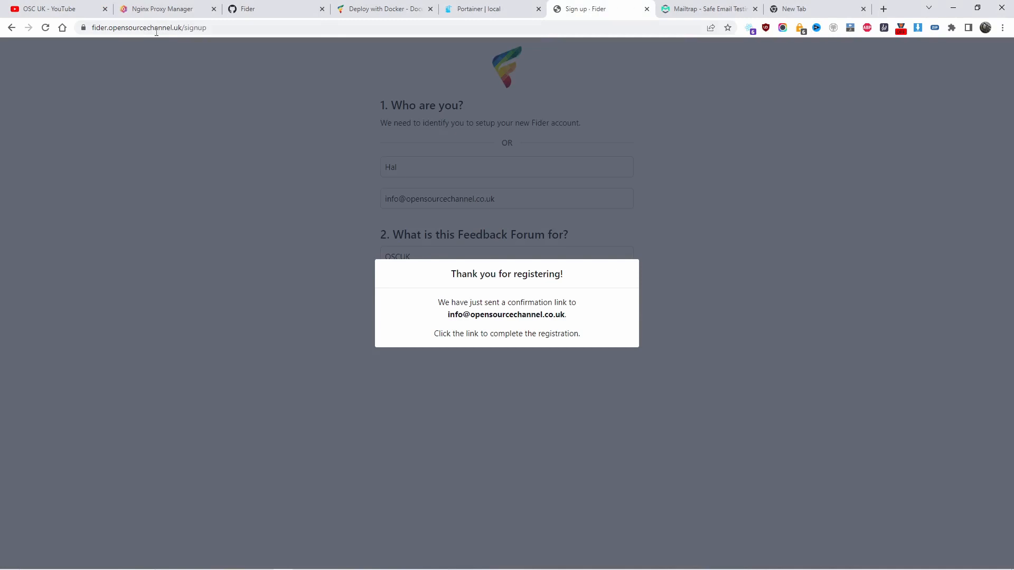
- Check the proxy host forwarding fider.opensourcechannel.uk to port 3000, then bring up the compose gist
left_click(149, 27)
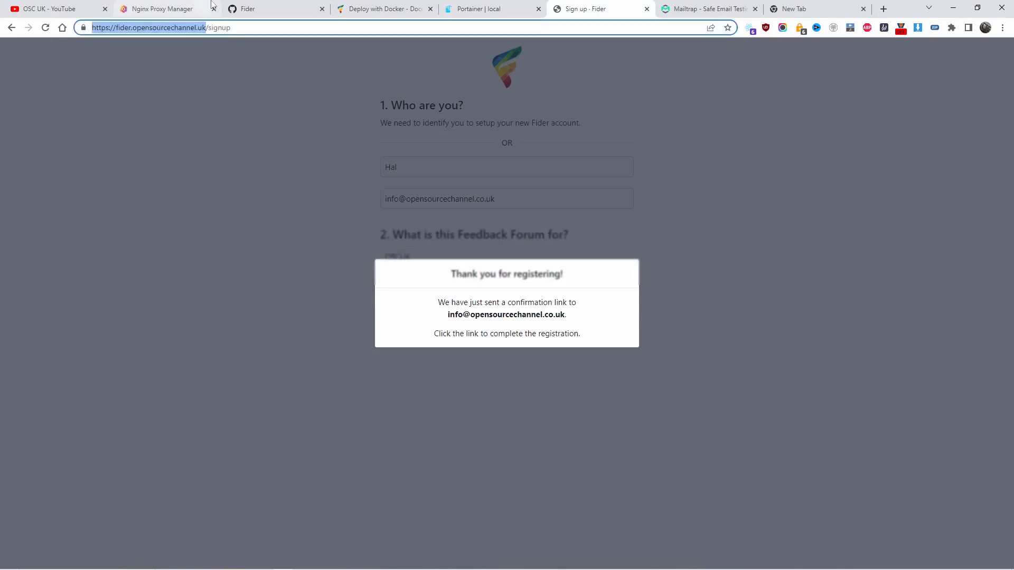
left_click(161, 8)
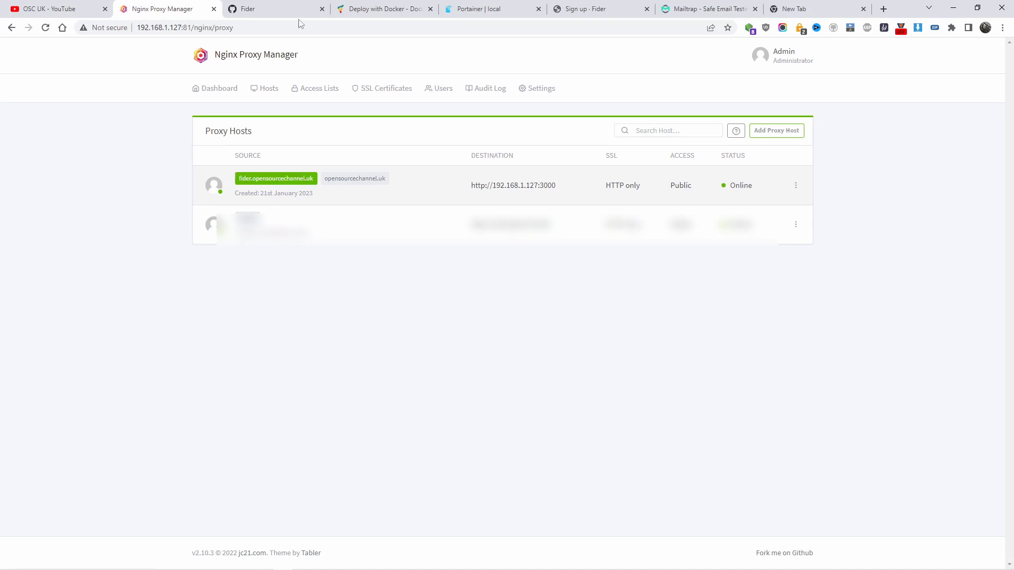
left_click(258, 9)
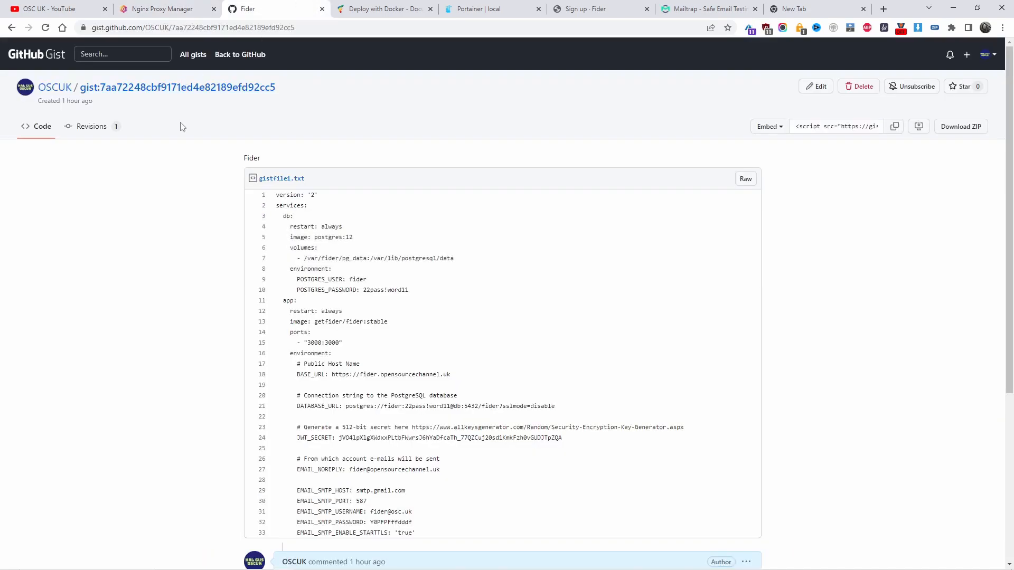
mouse_move(520, 236)
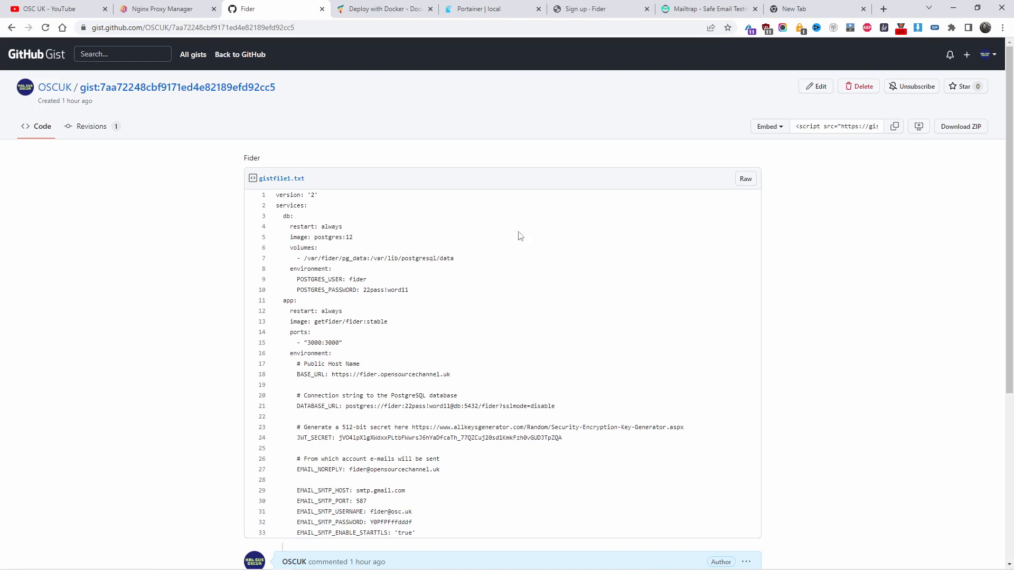
- Scroll the Fider compose gist and select all of its code for copying
scroll("down", 3)
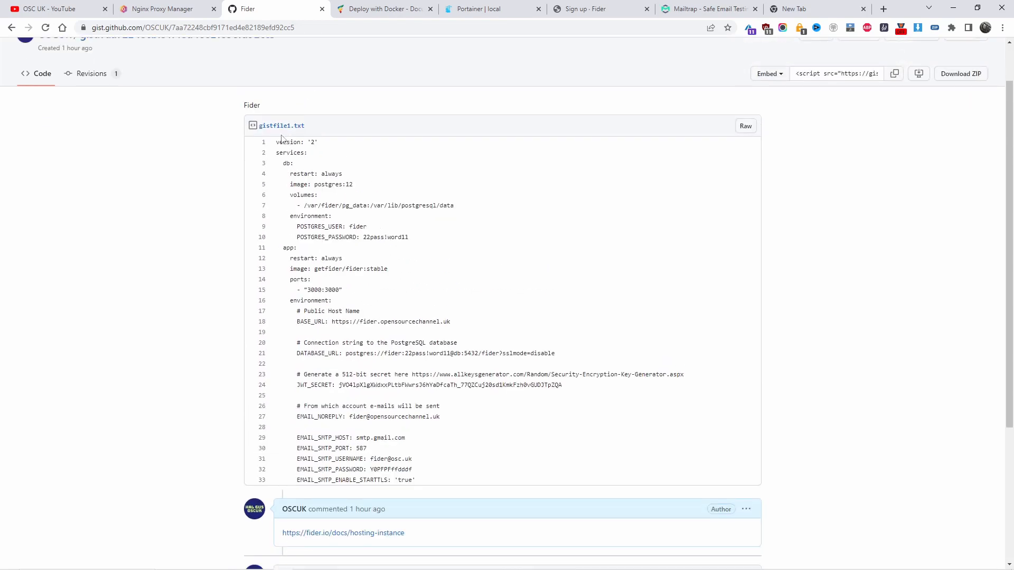
right_click(362, 395)
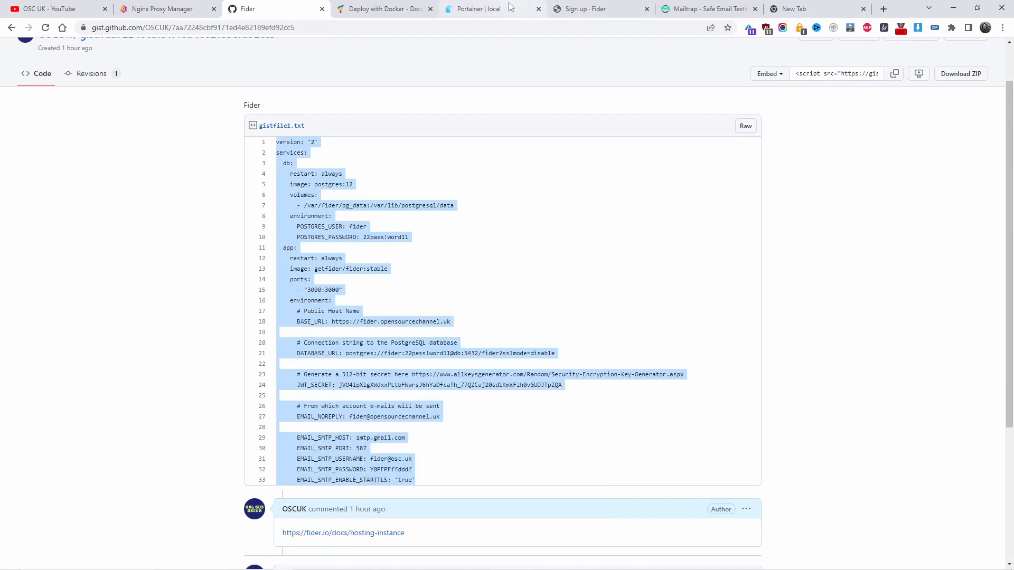
- Add a Portainer stack named tryrt and paste the Fider compose file into the editor
left_click(493, 9)
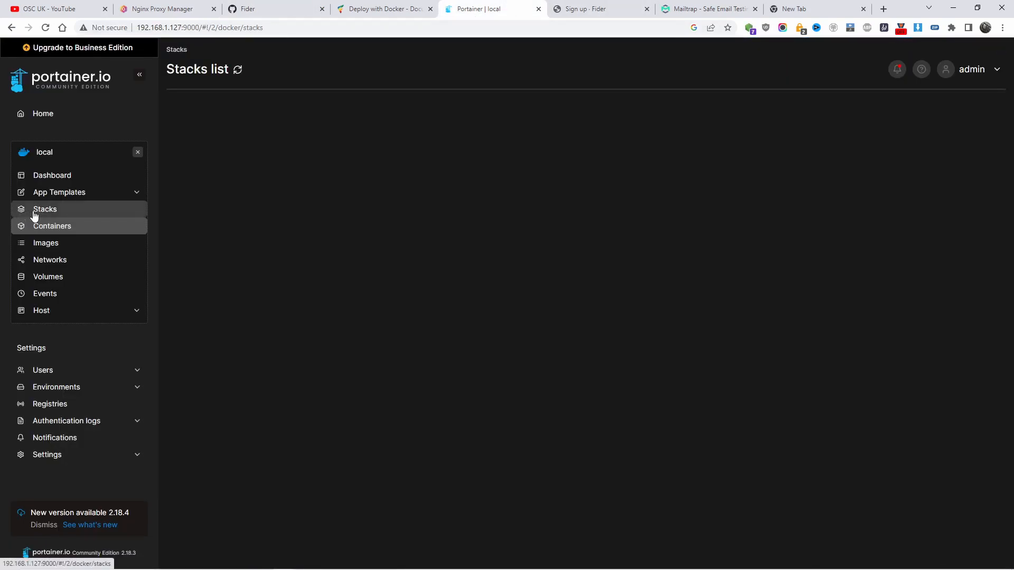
left_click(44, 209)
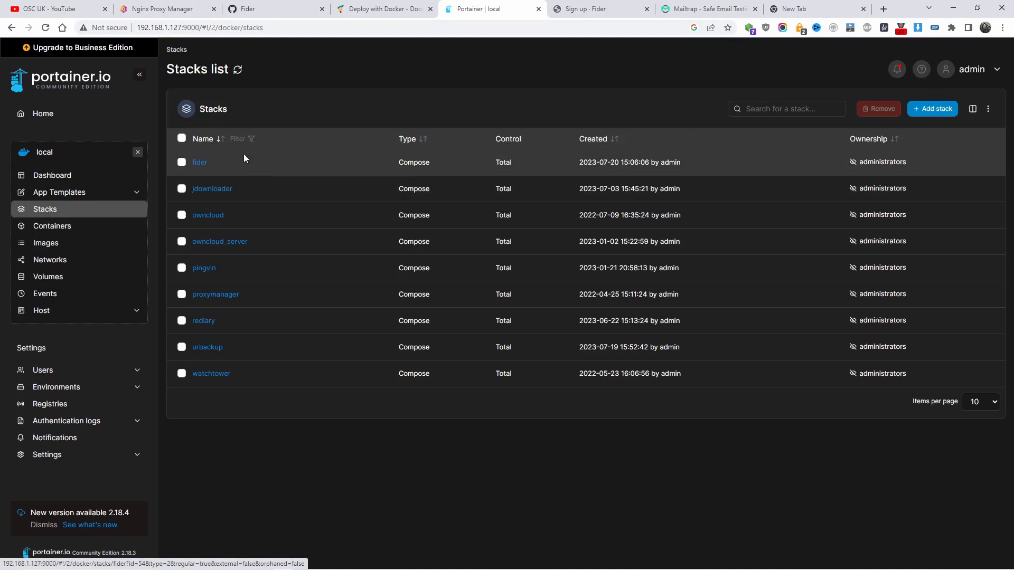
left_click(931, 109)
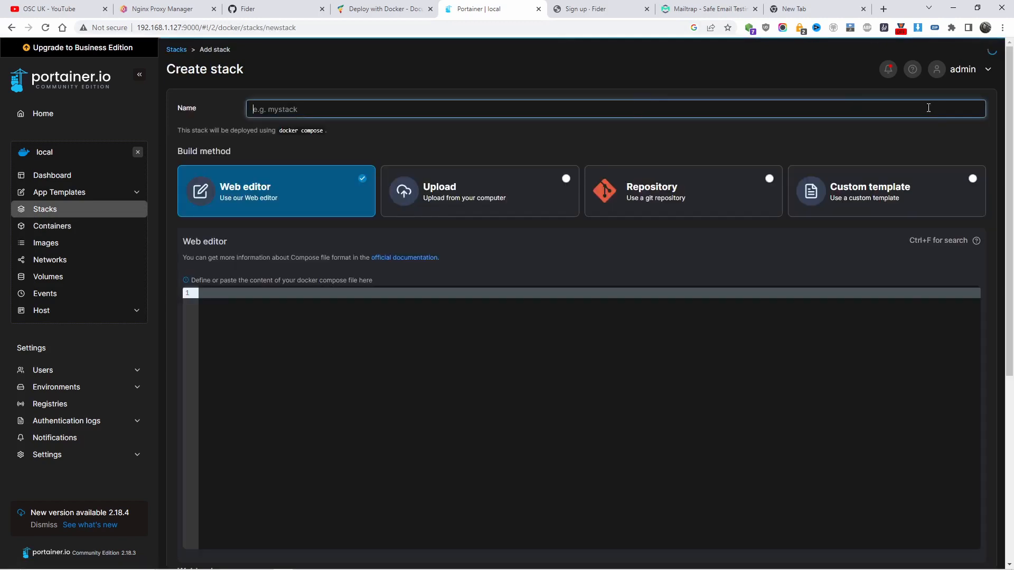
type("tryrt")
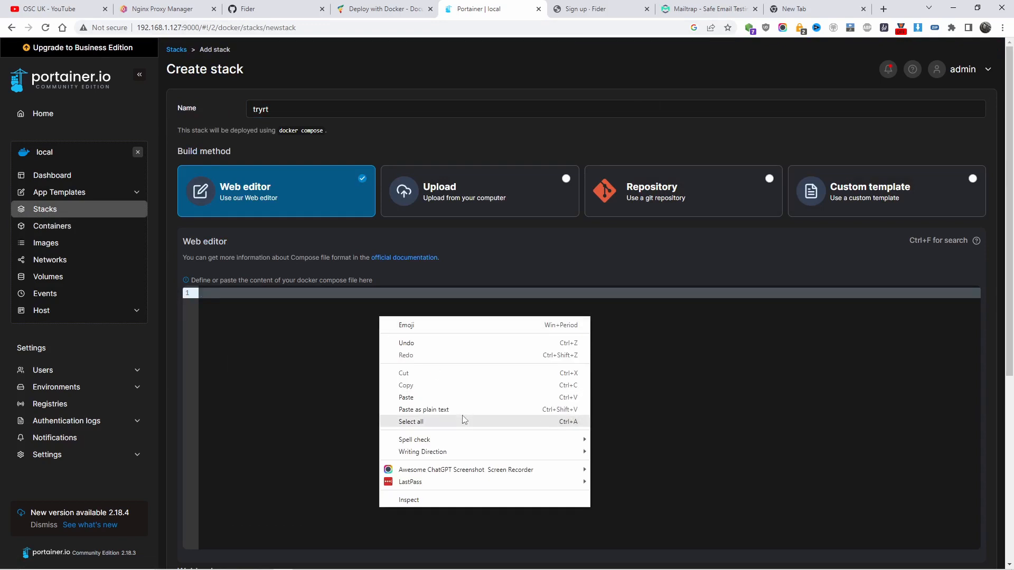
left_click(406, 397)
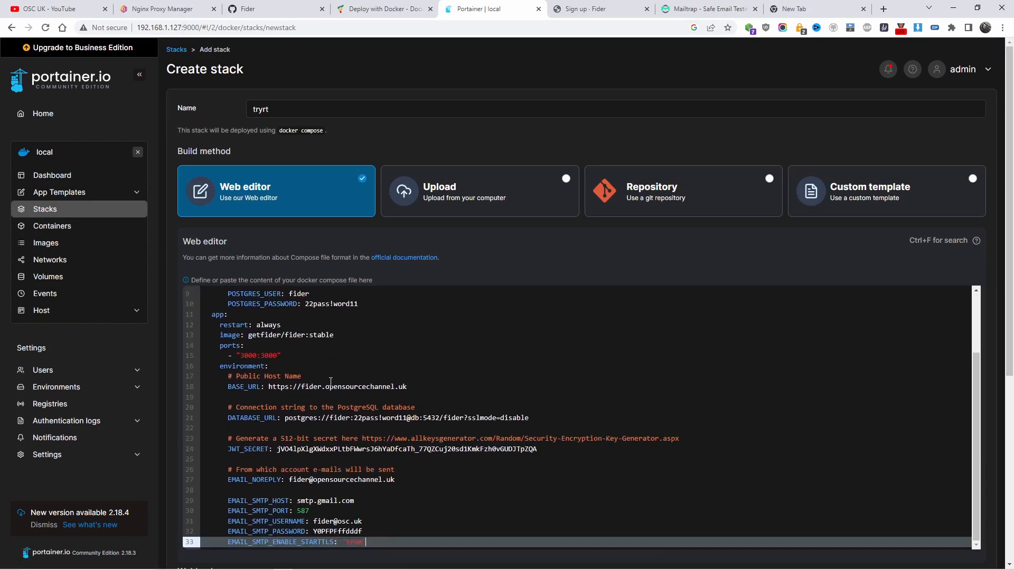
- Review the pasted YAML's database connection string, then view the Mailtrap activation email
scroll("up", 3)
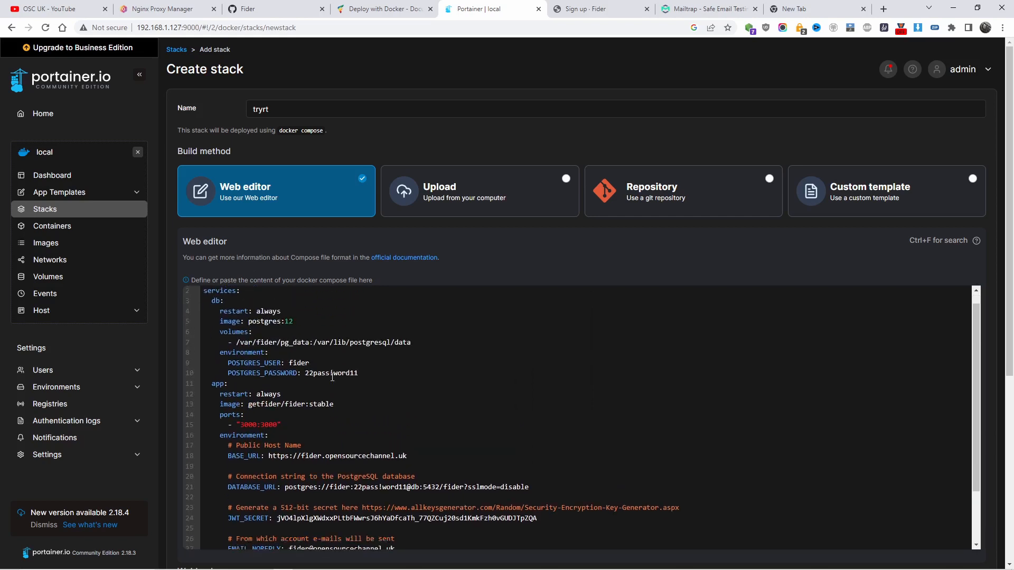
scroll("up", 3)
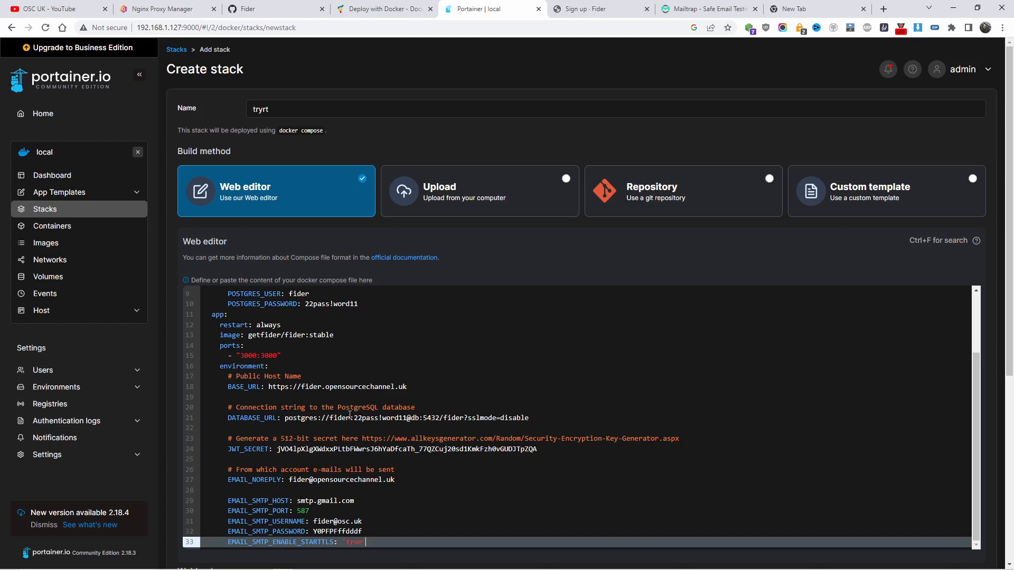
left_click(349, 418)
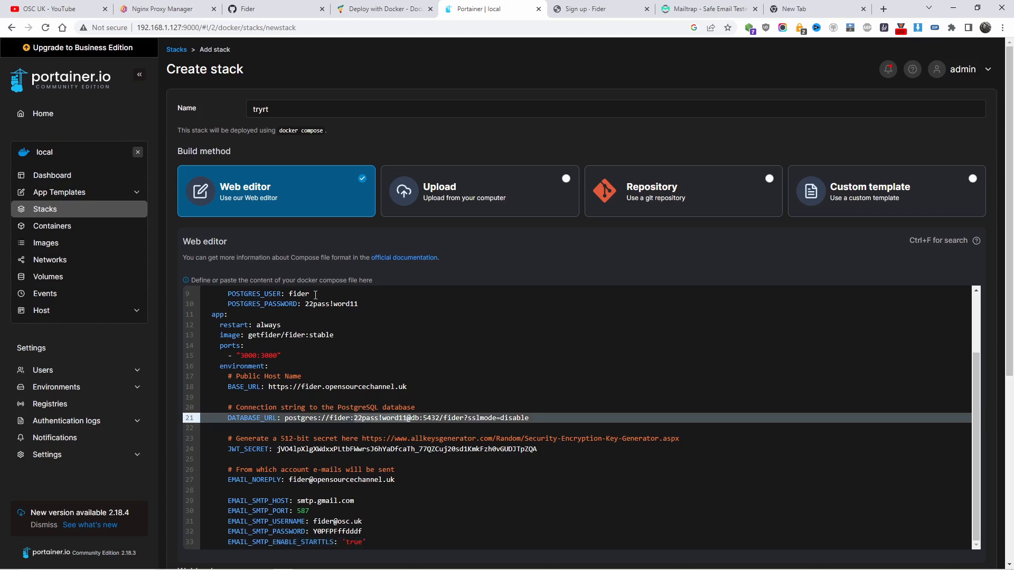
scroll("down", 3)
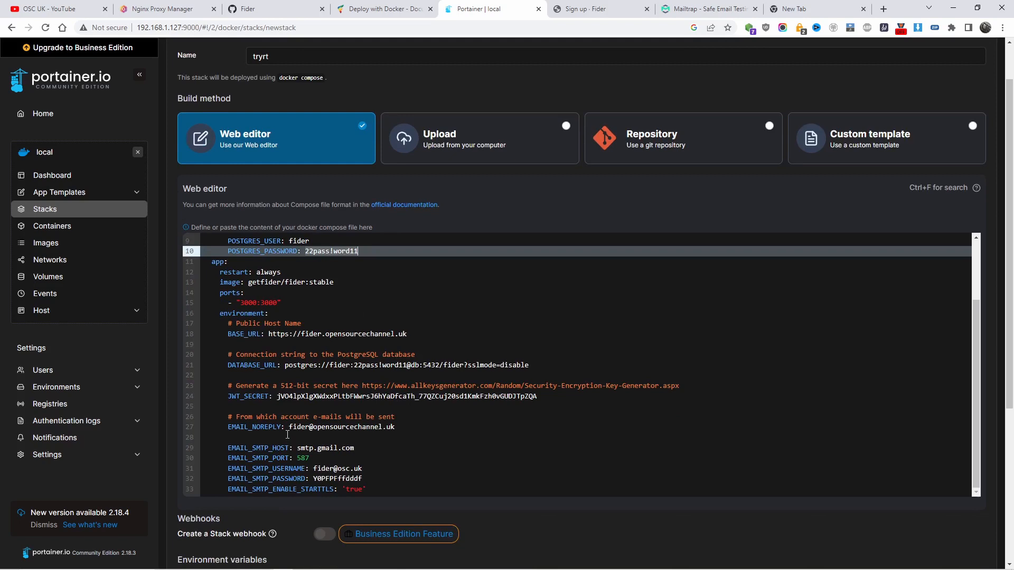
mouse_move(340, 463)
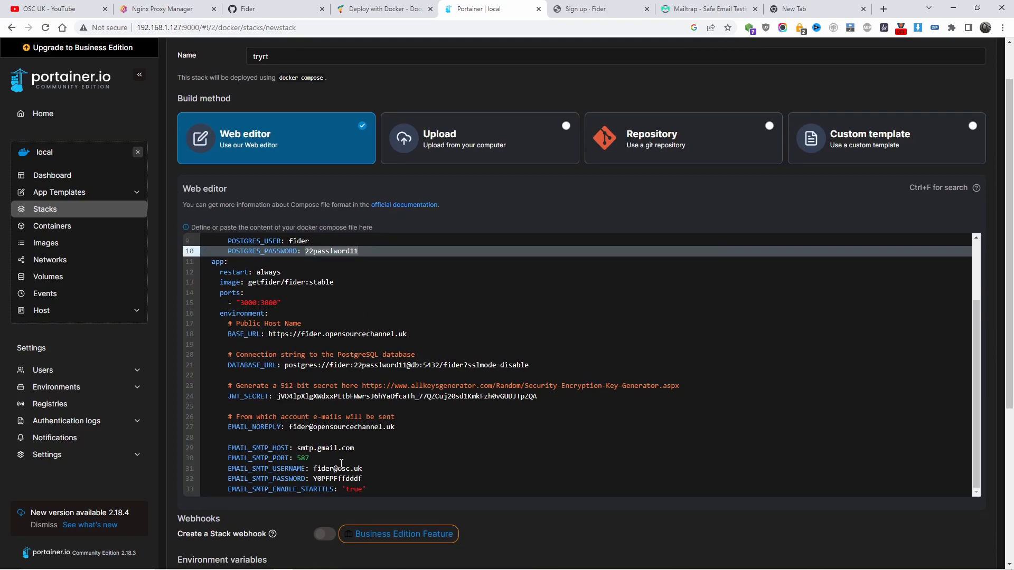
scroll("down", 3)
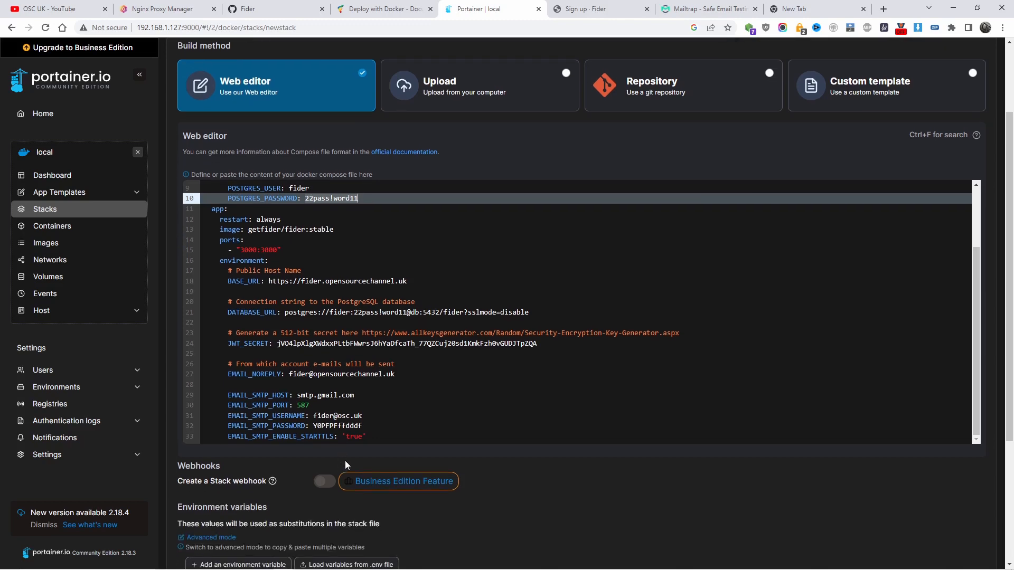
left_click(705, 9)
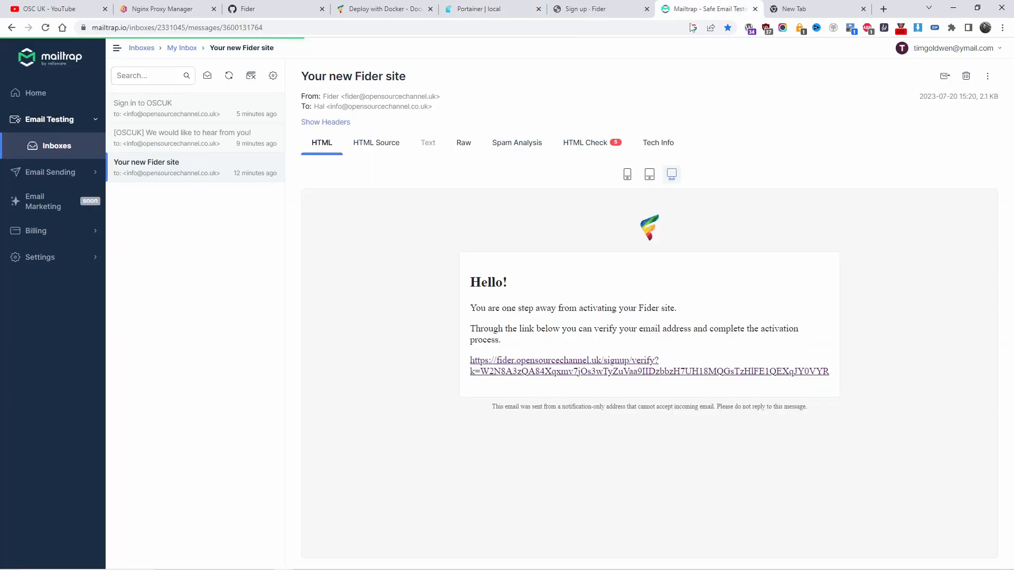
mouse_move(553, 173)
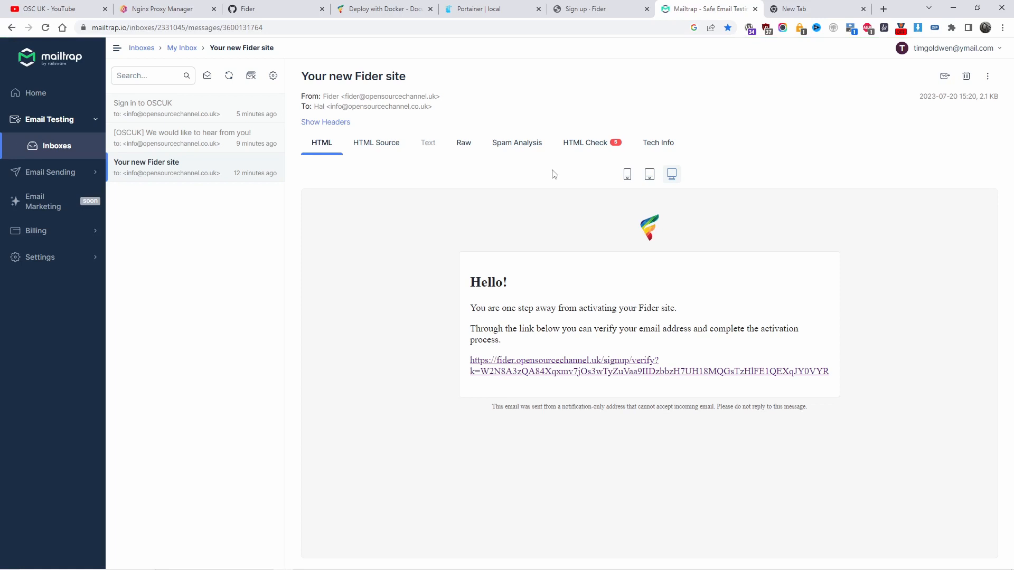
mouse_move(557, 63)
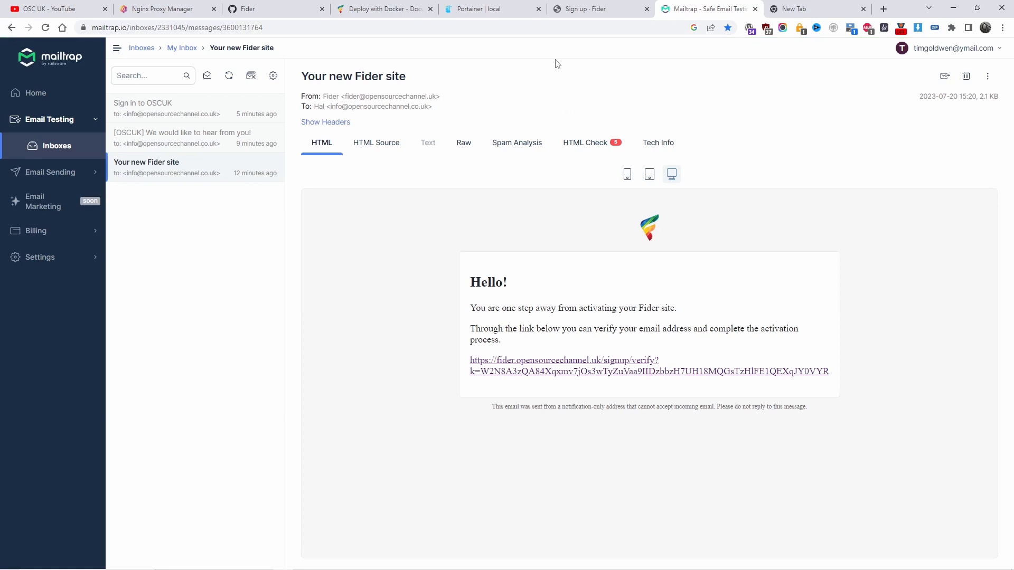
- Scroll through the tryrt stack's pasted compose YAML in the Portainer web editor
left_click(492, 9)
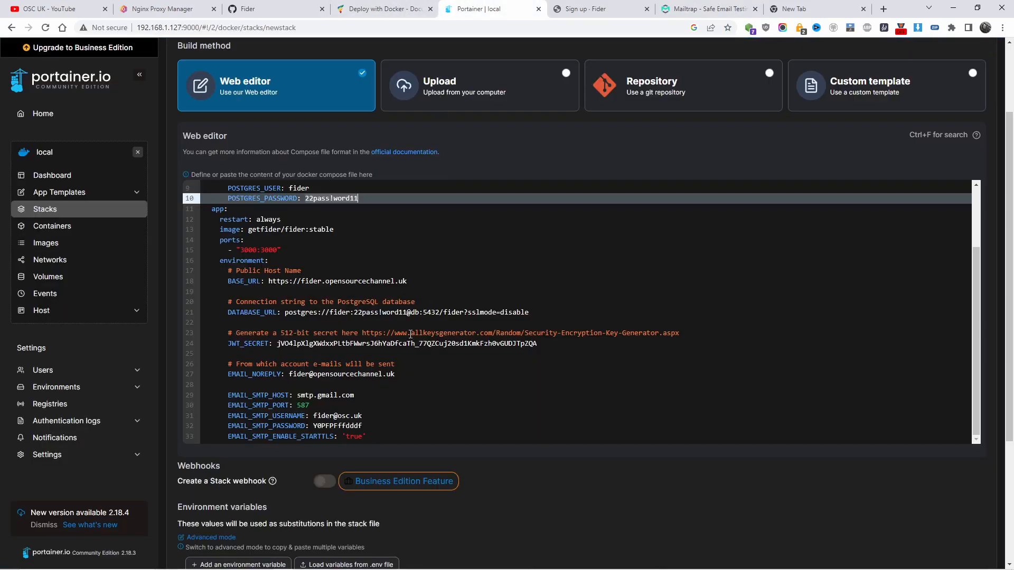
scroll("down", 3)
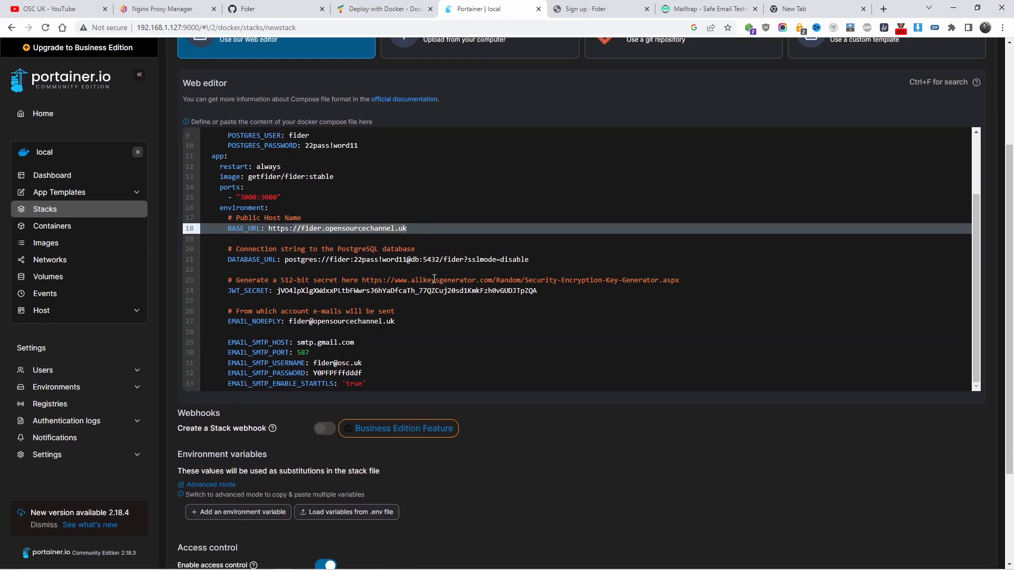
mouse_move(308, 297)
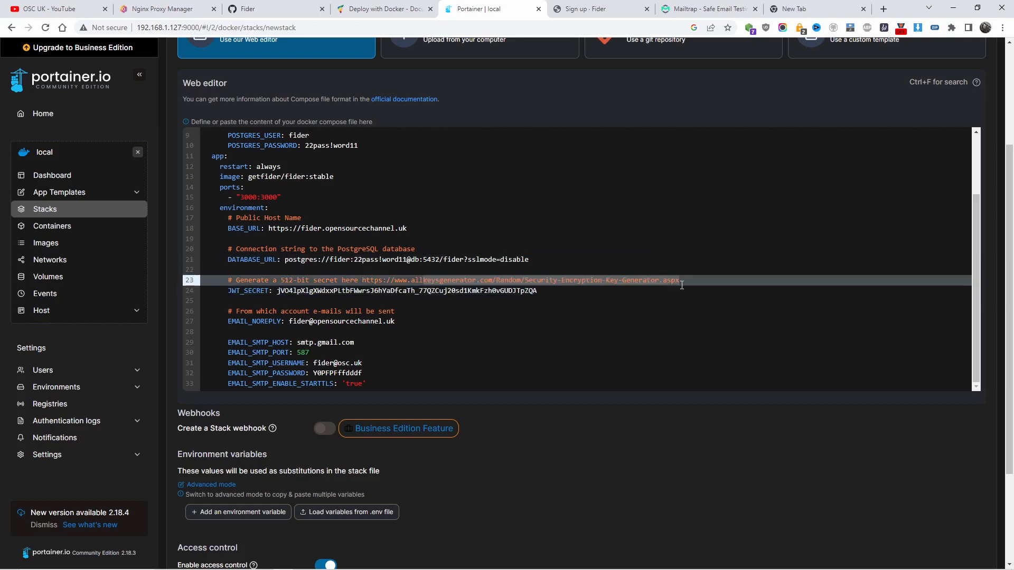
scroll("up", 3)
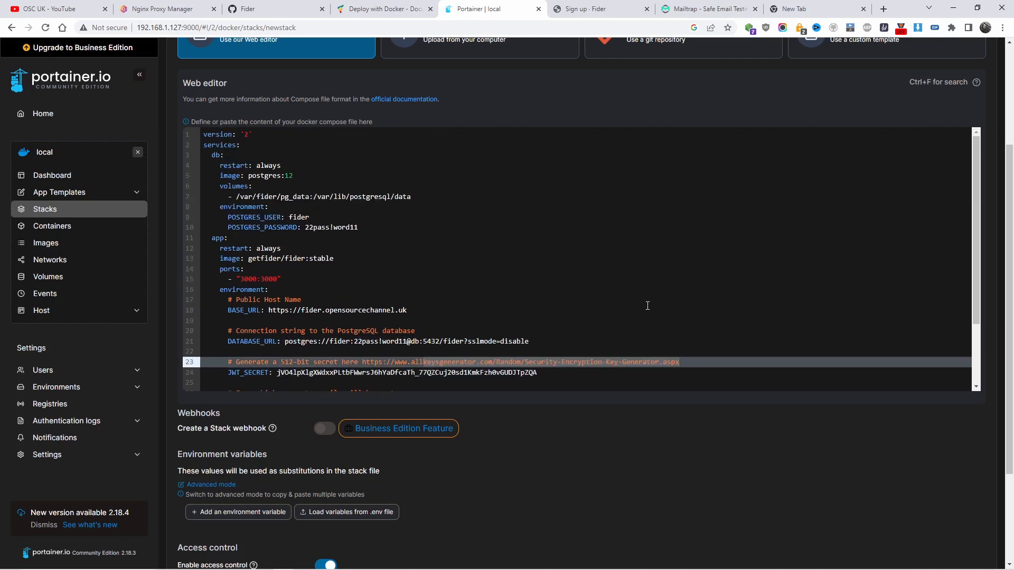
scroll("down", 3)
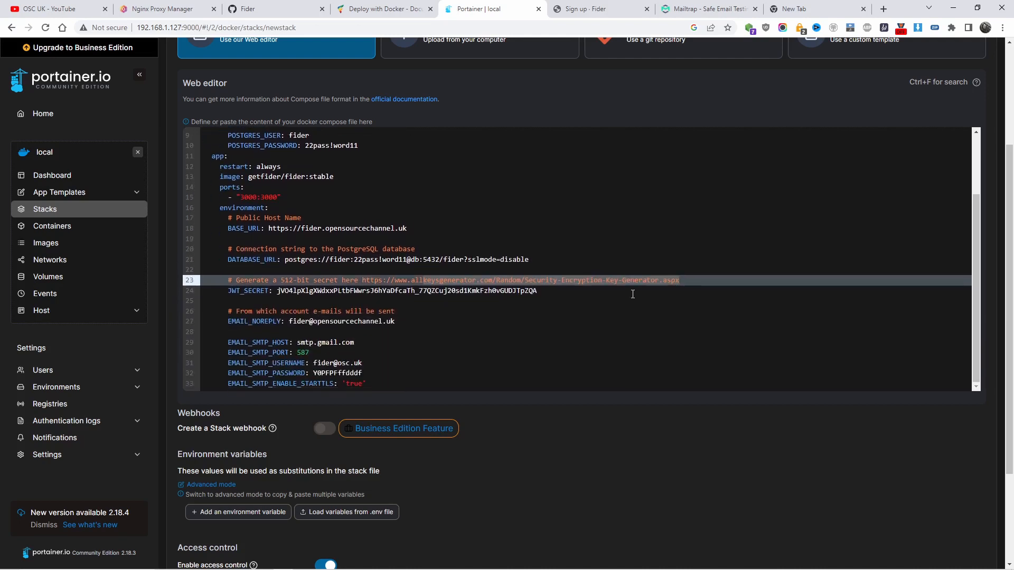
scroll("down", 3)
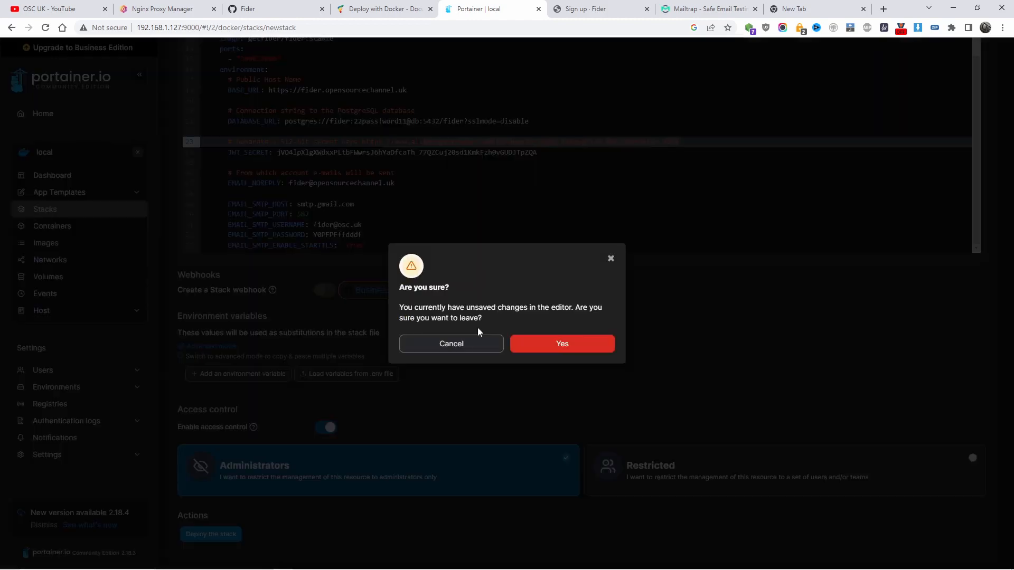
- Discard the tryrt stack draft and open fider-app-1's 3000:3000 port in a new tab
left_click(561, 343)
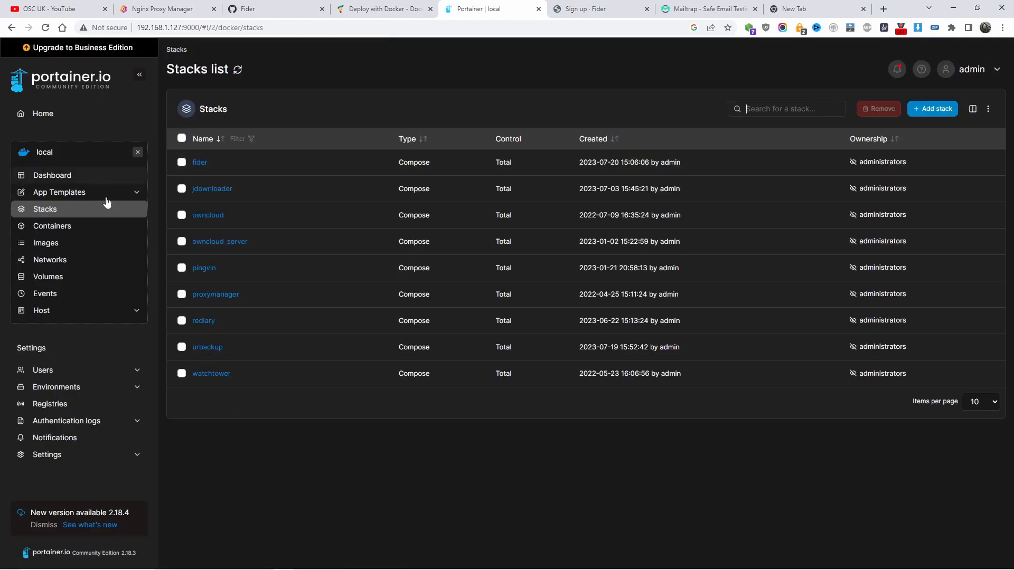
left_click(52, 226)
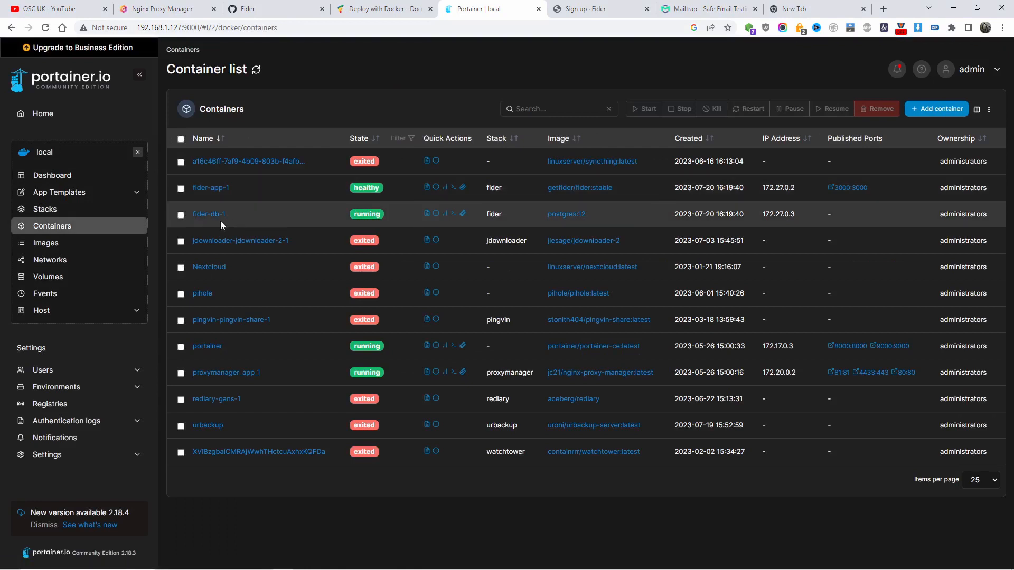
mouse_move(235, 225)
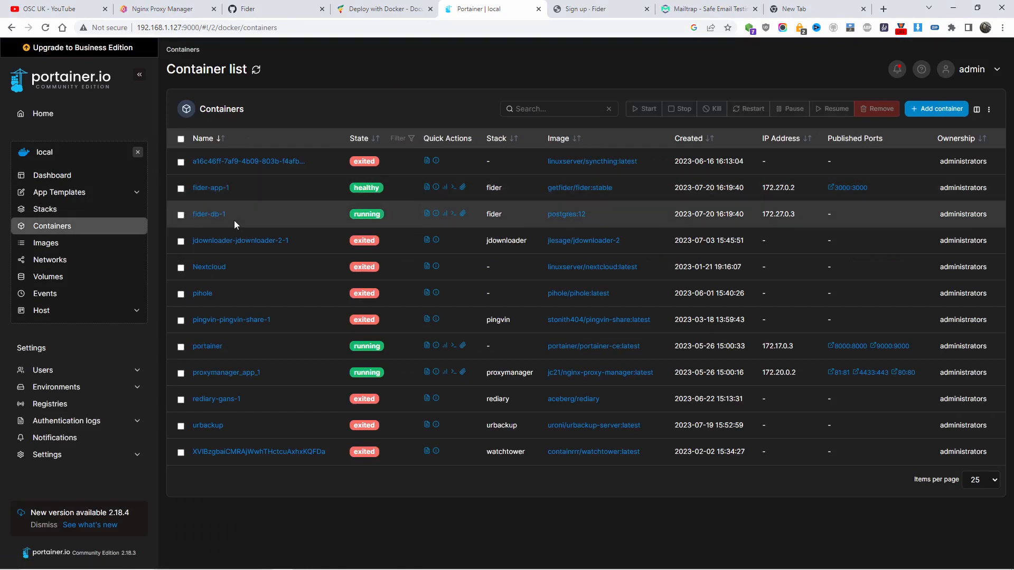
mouse_move(209, 188)
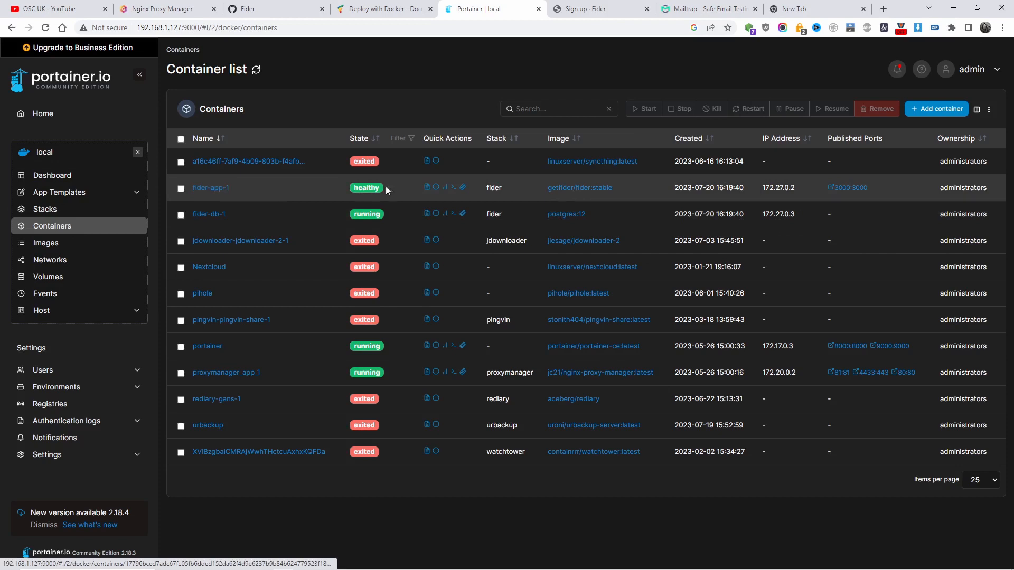
mouse_move(847, 188)
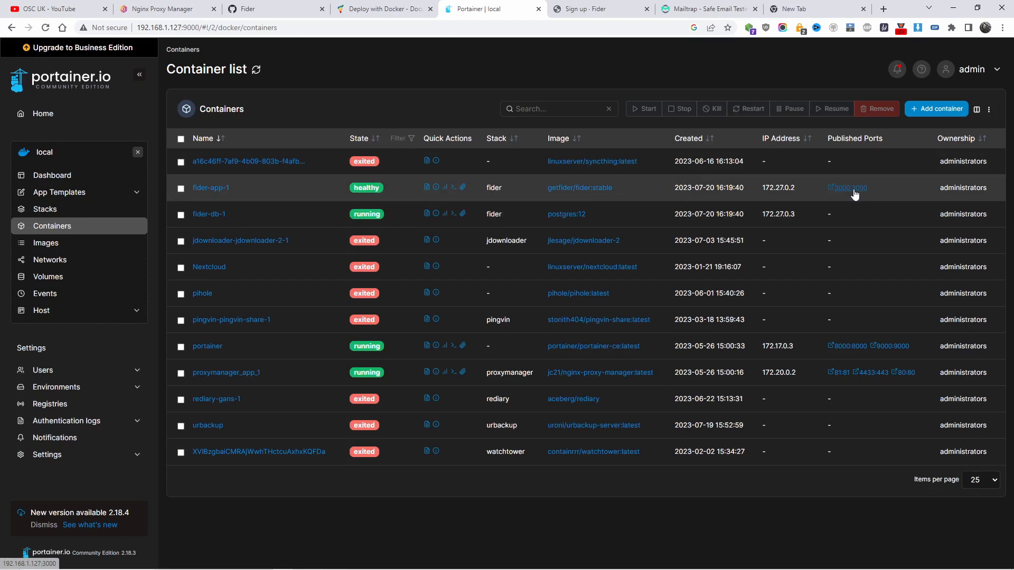
left_click(846, 188)
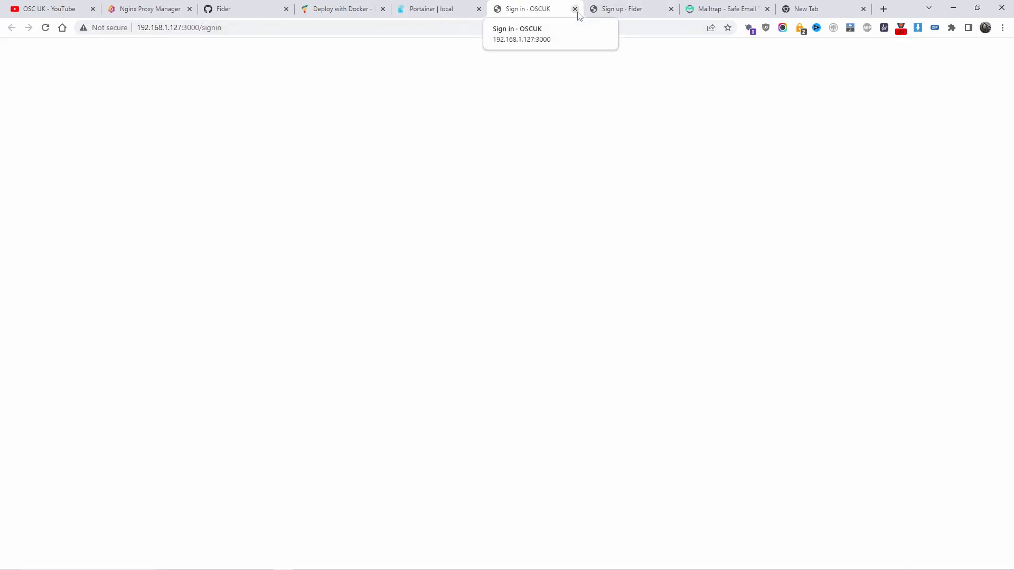
- Close 'Sign in - OSCUK' and select the email address in the 'Thank you for registering!' notice
left_click(574, 8)
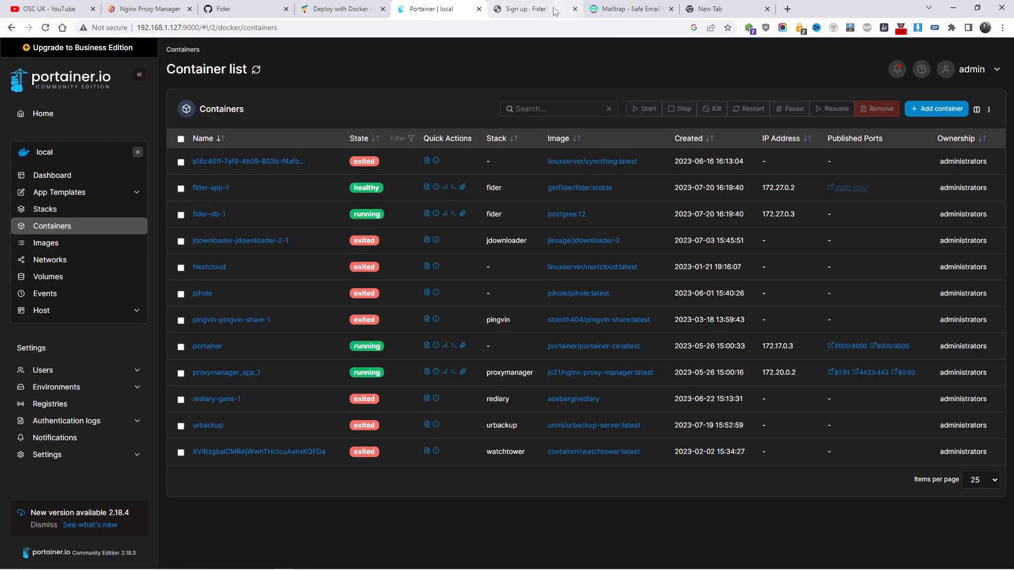
left_click(523, 9)
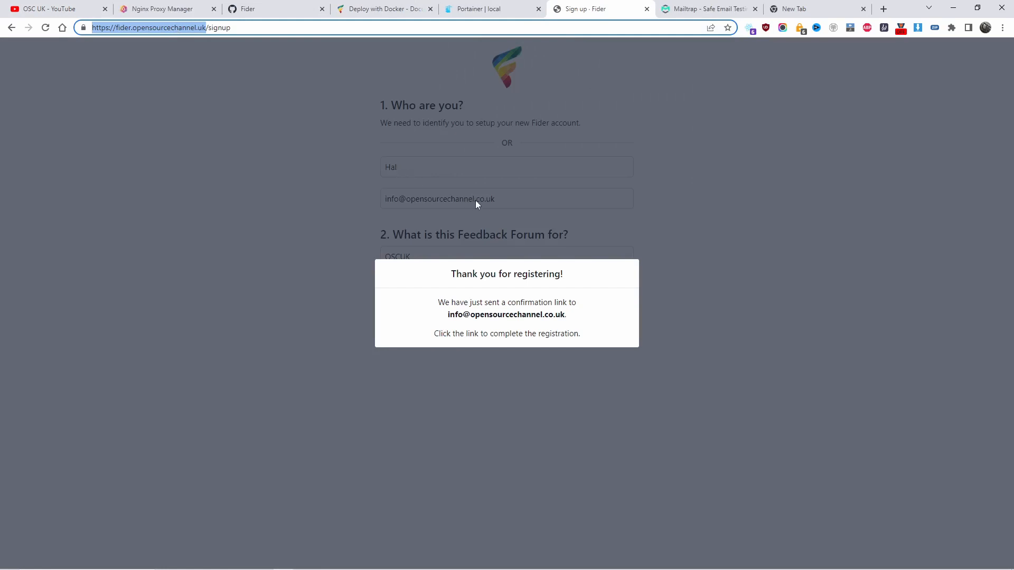
mouse_move(500, 219)
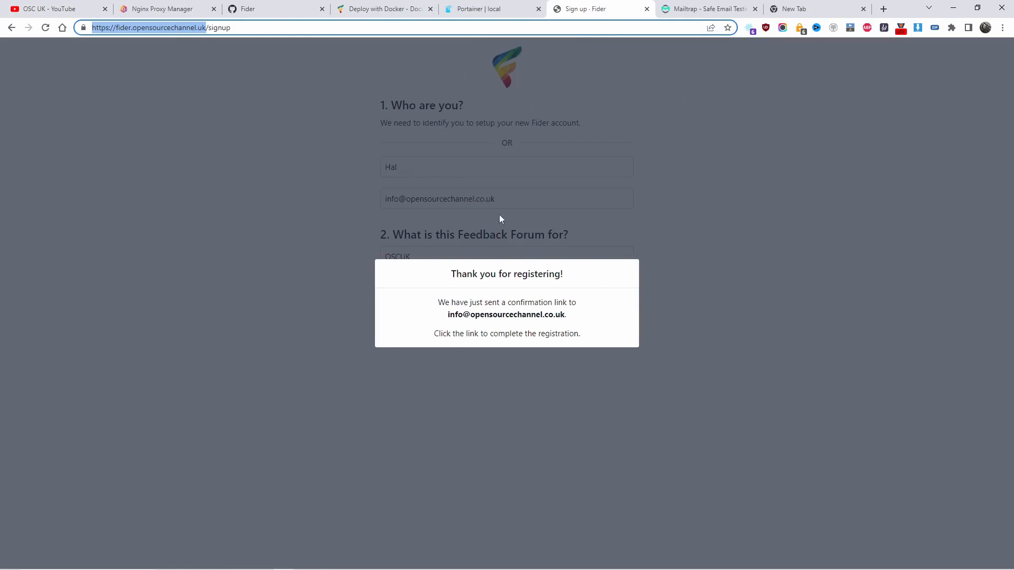
mouse_move(426, 248)
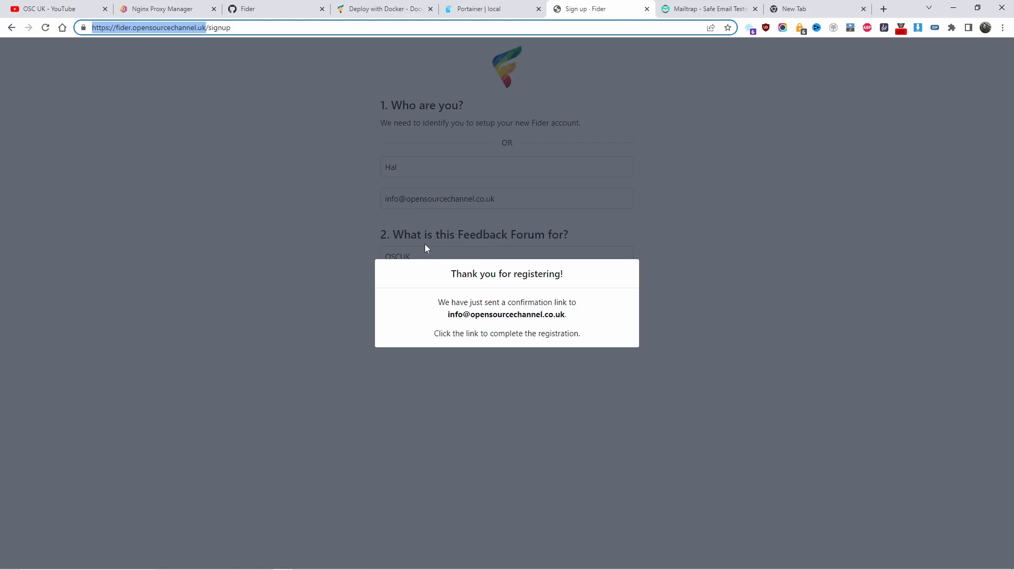
mouse_move(397, 259)
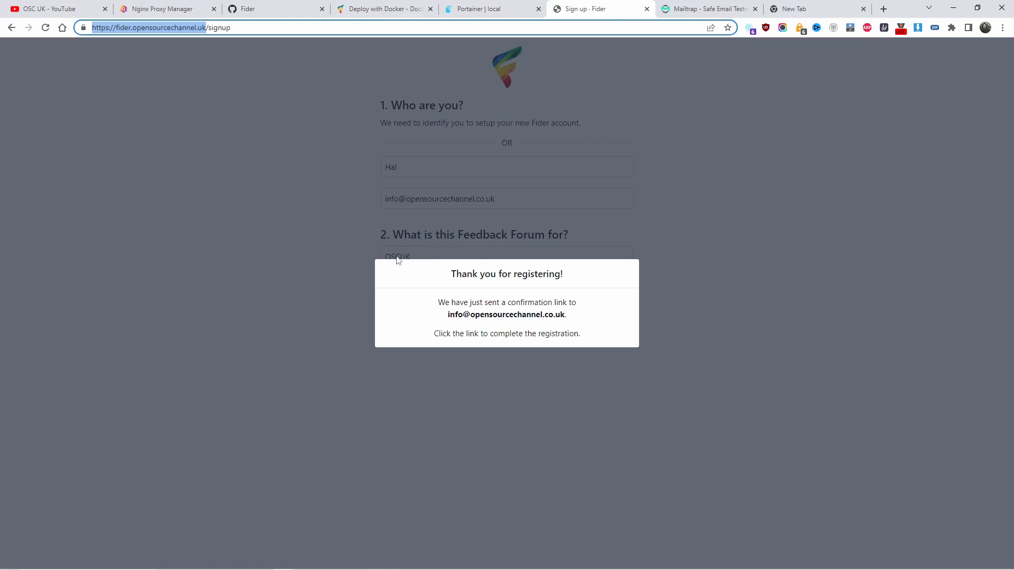
mouse_move(402, 259)
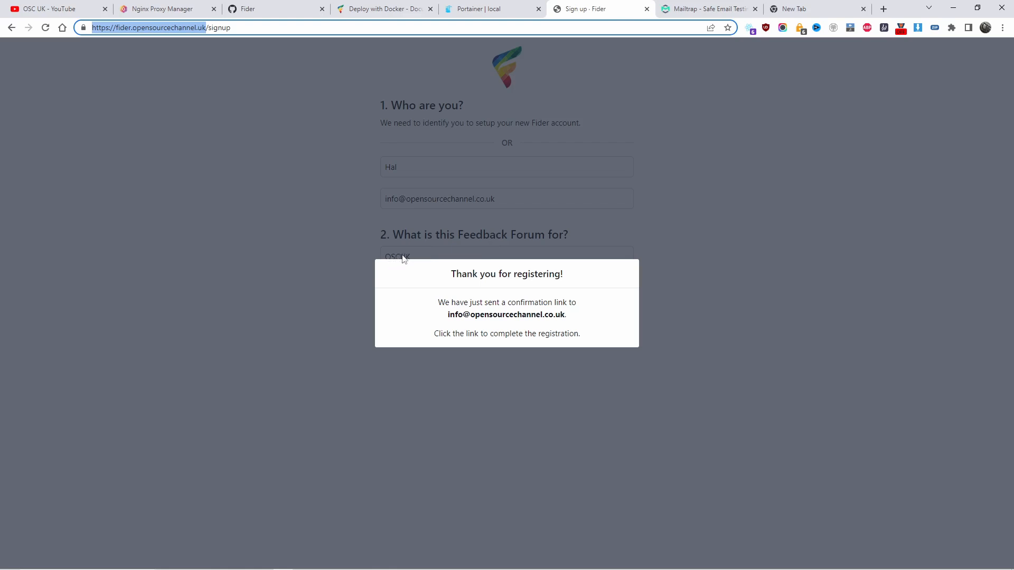
mouse_move(530, 317)
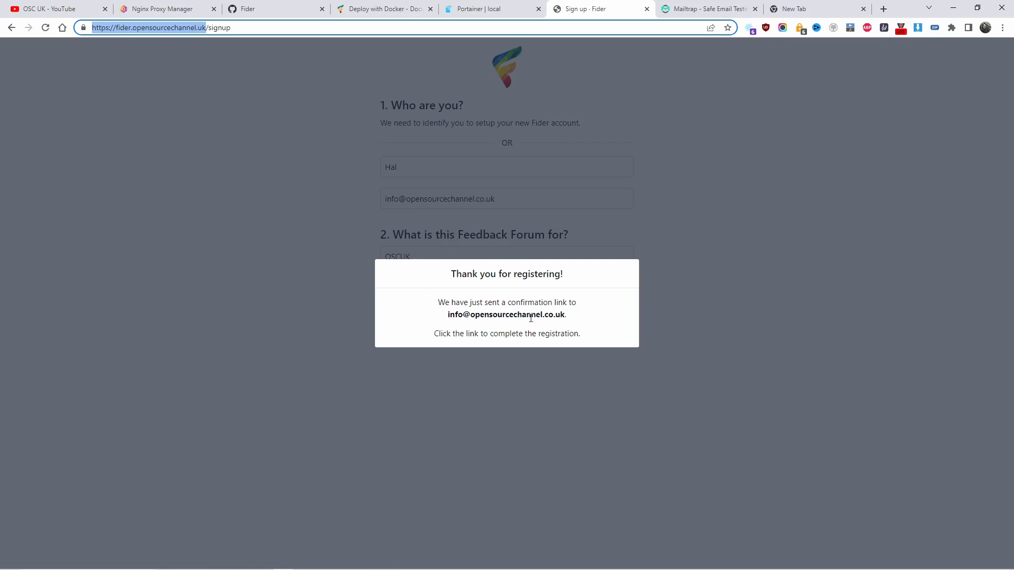
mouse_move(498, 288)
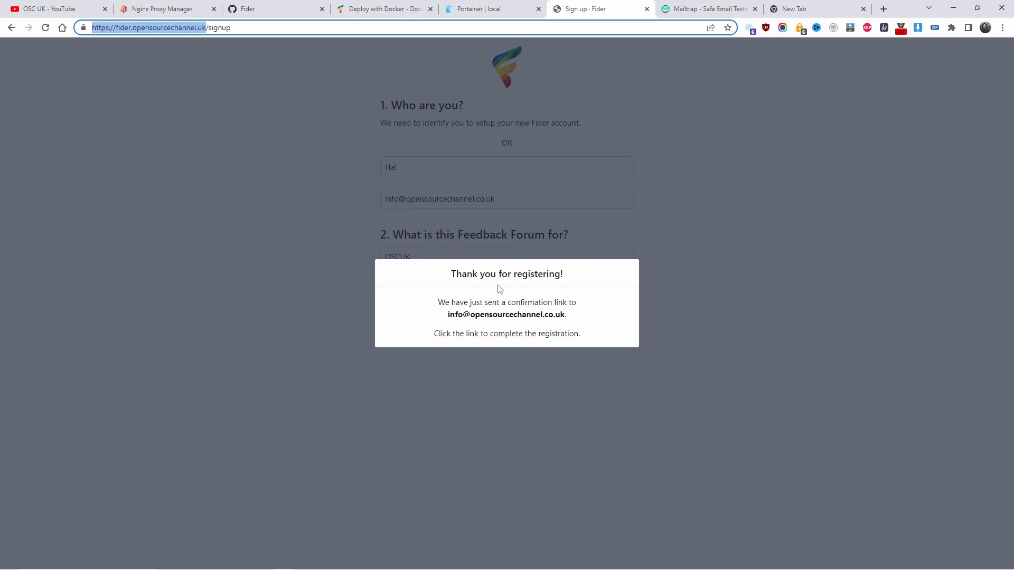
mouse_move(457, 304)
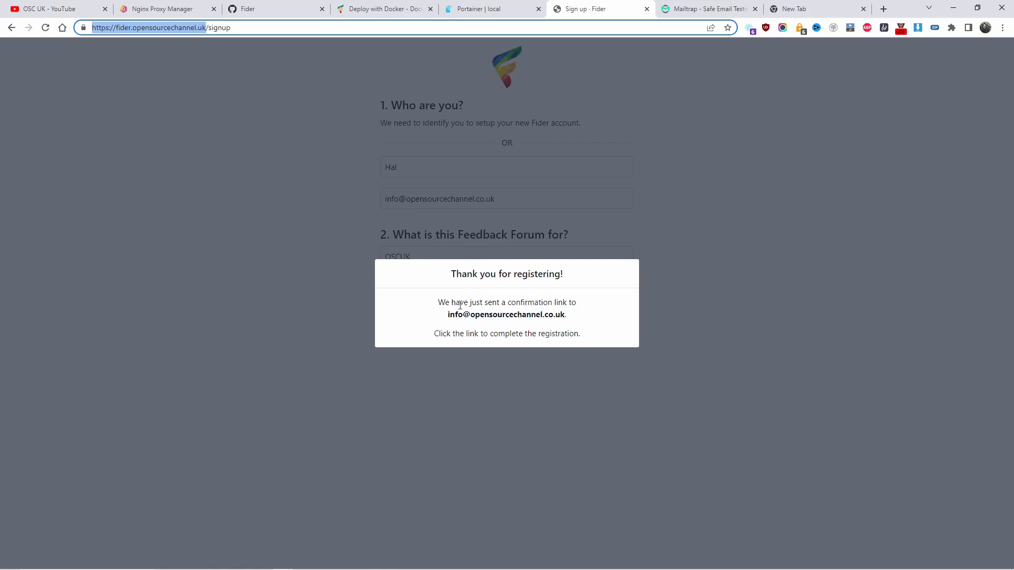
double_click(506, 314)
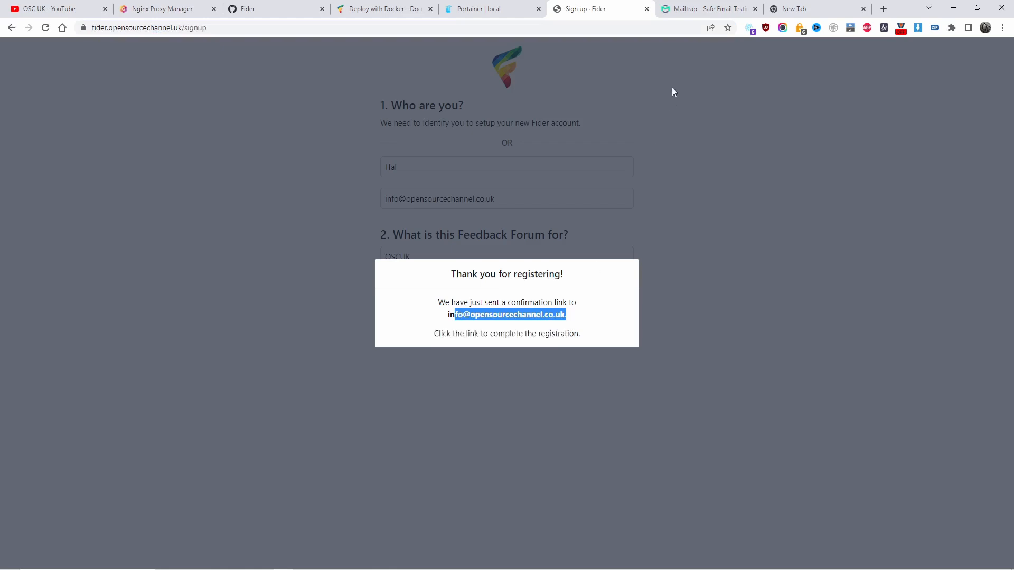
- Verify the site via the 'Your new Fider site' email link and open Hal's My Settings
left_click(708, 9)
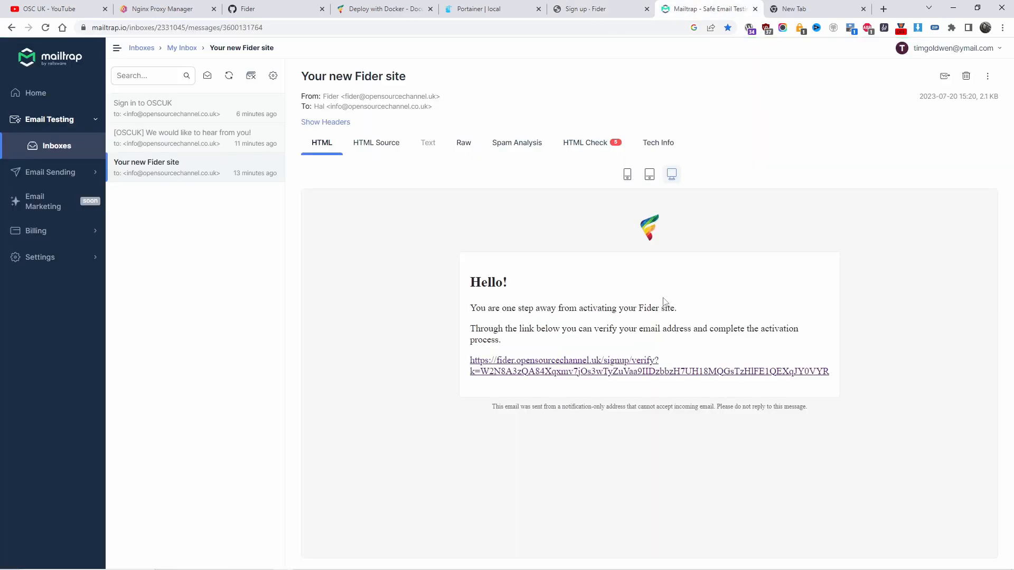
mouse_move(587, 360)
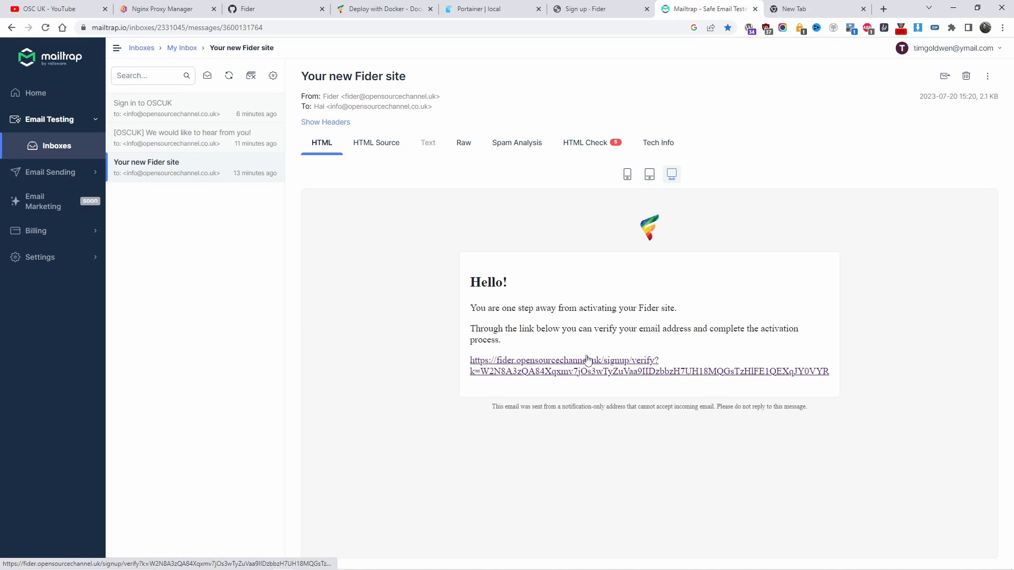
mouse_move(585, 362)
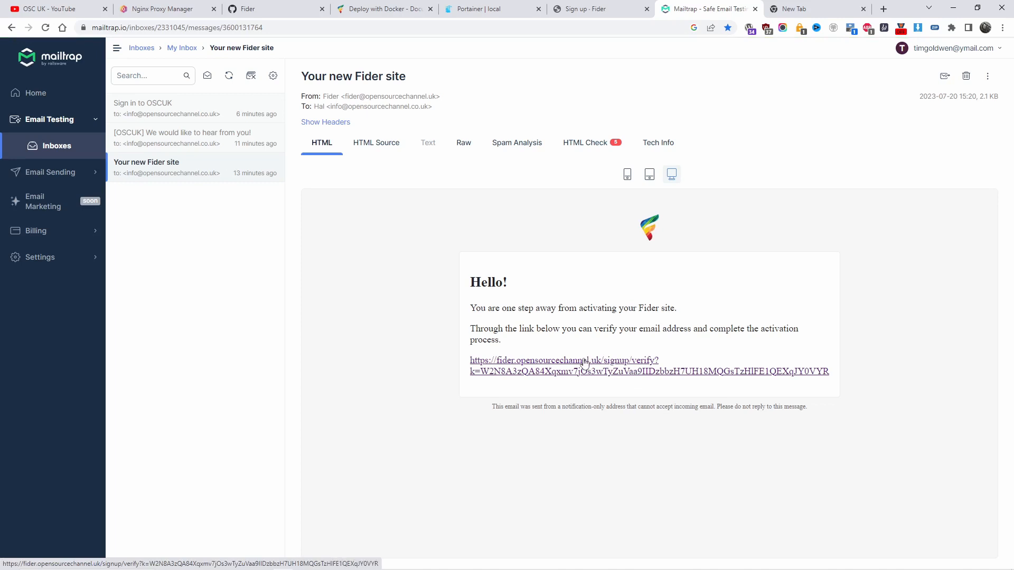
left_click(564, 360)
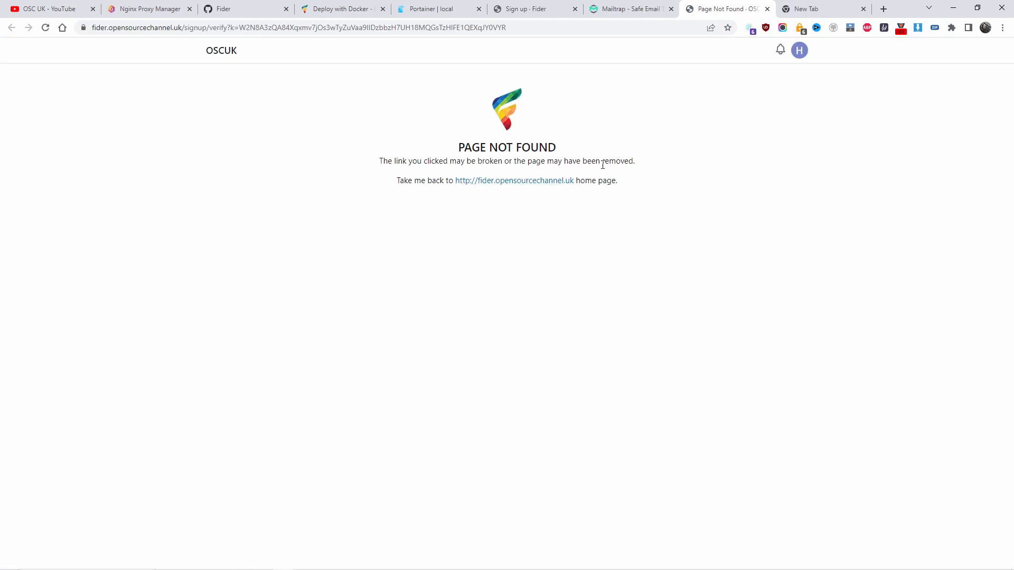
left_click(799, 50)
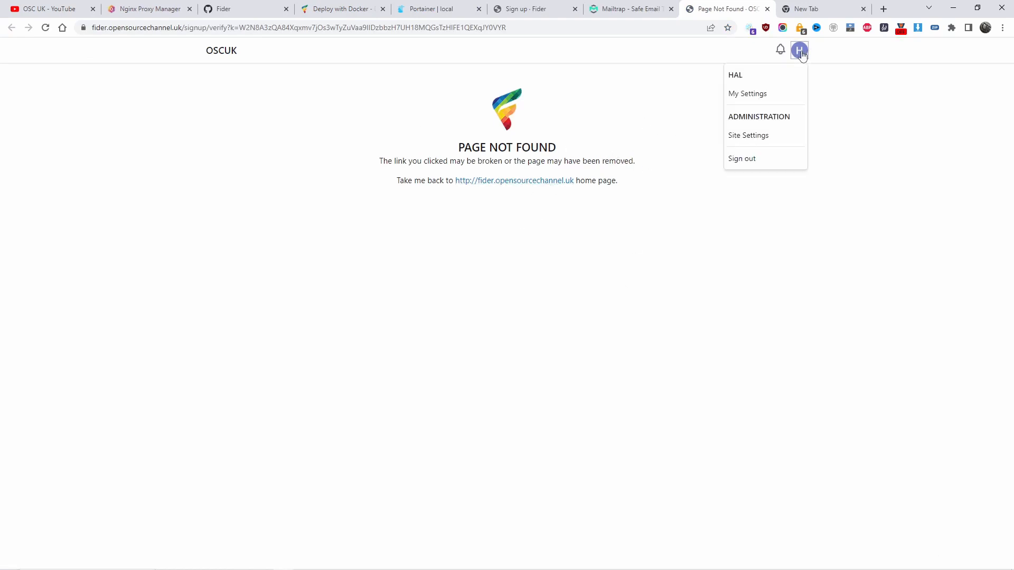
left_click(746, 93)
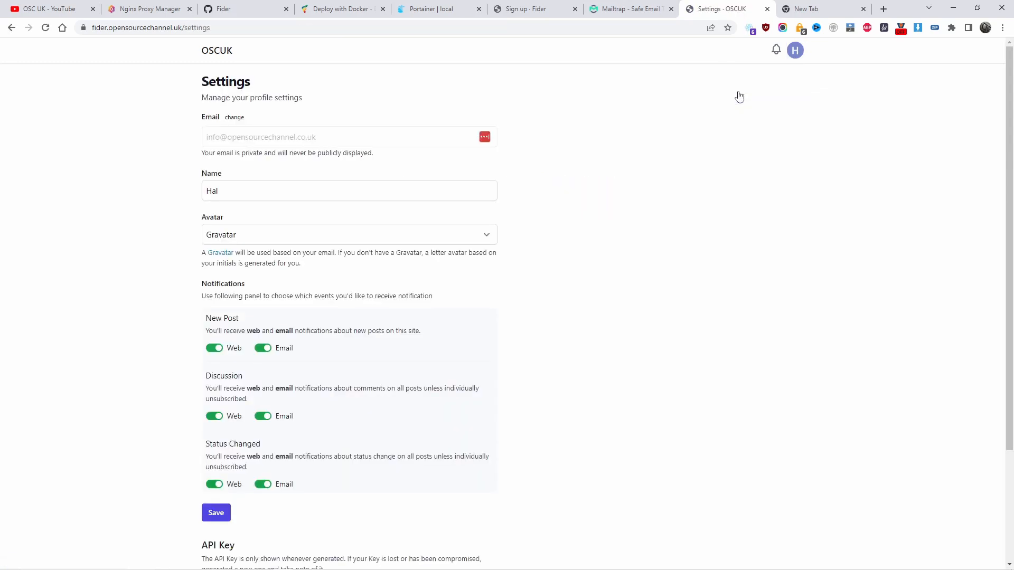
mouse_move(529, 109)
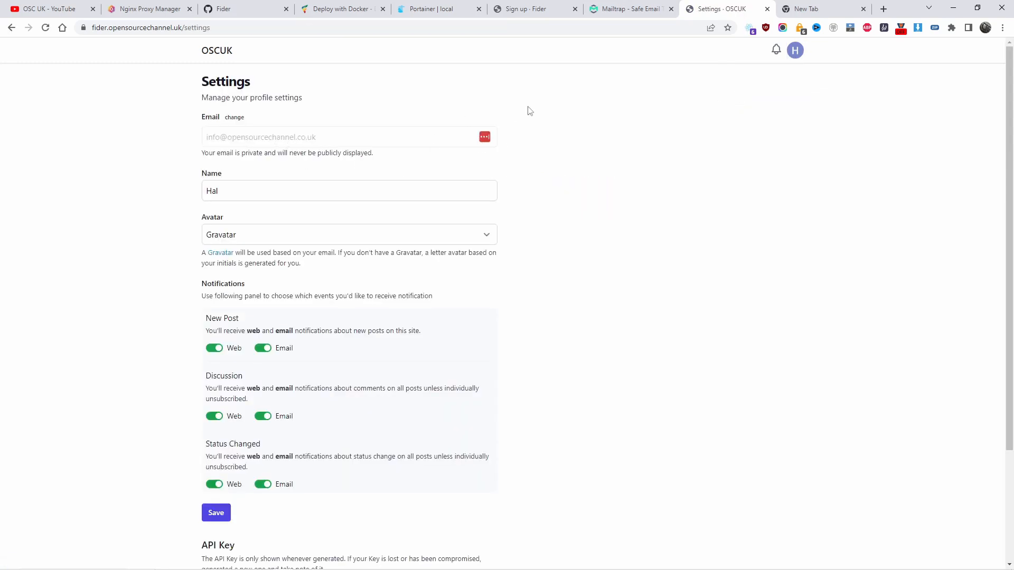
- Sign out of the OSCUK forum and request an email sign-in link
left_click(794, 50)
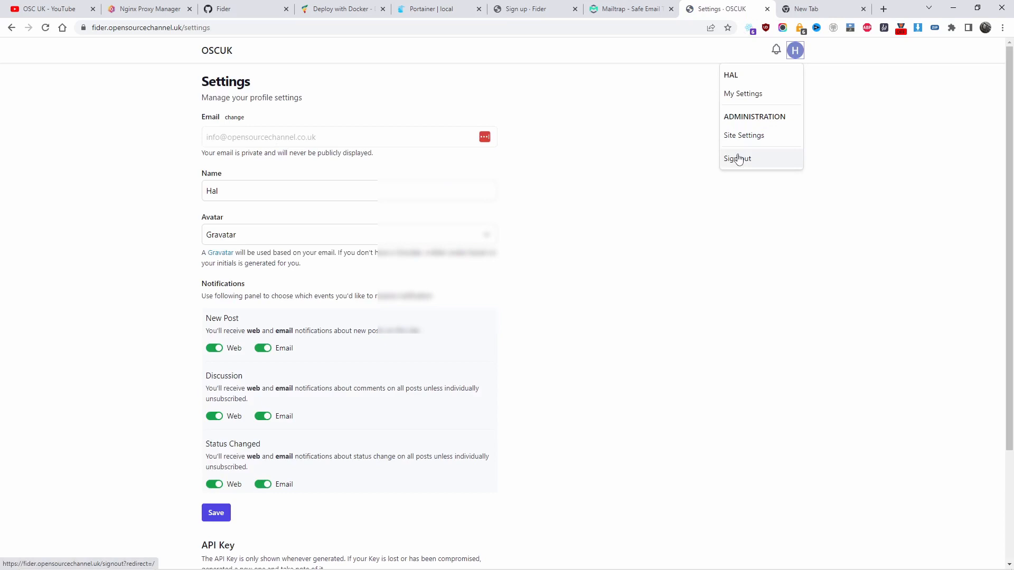
left_click(736, 158)
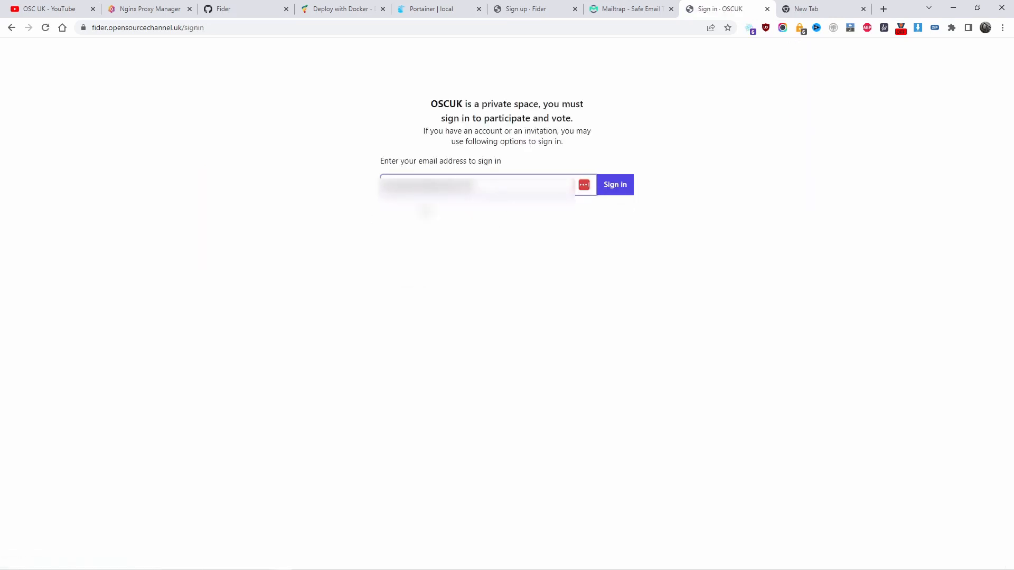
left_click(481, 184)
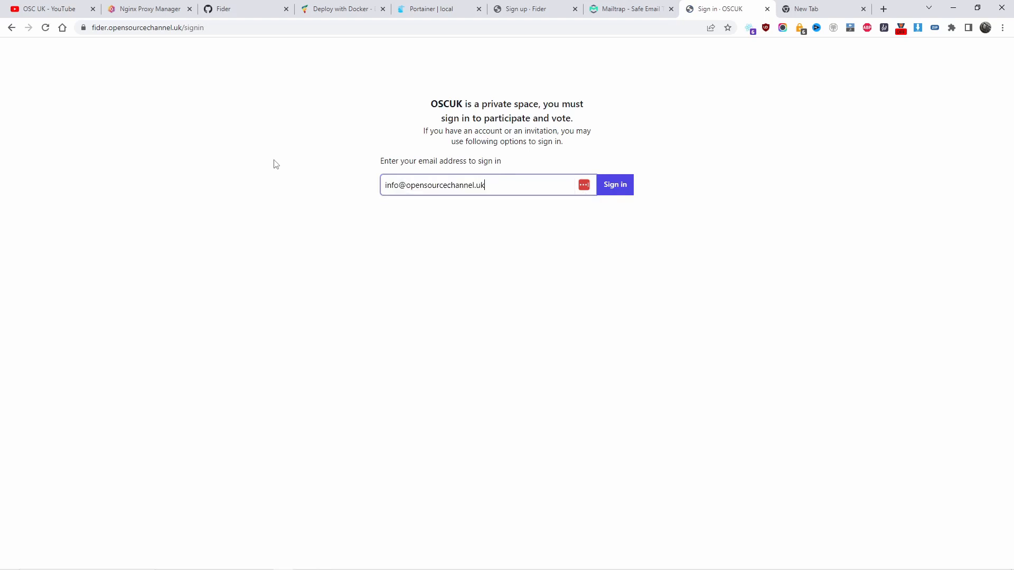
mouse_move(621, 191)
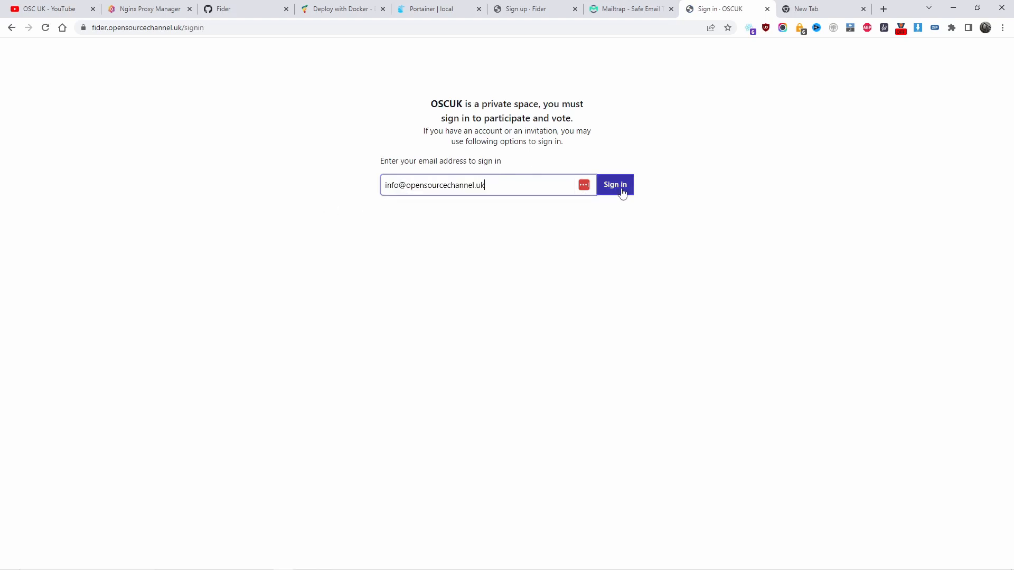
left_click(614, 184)
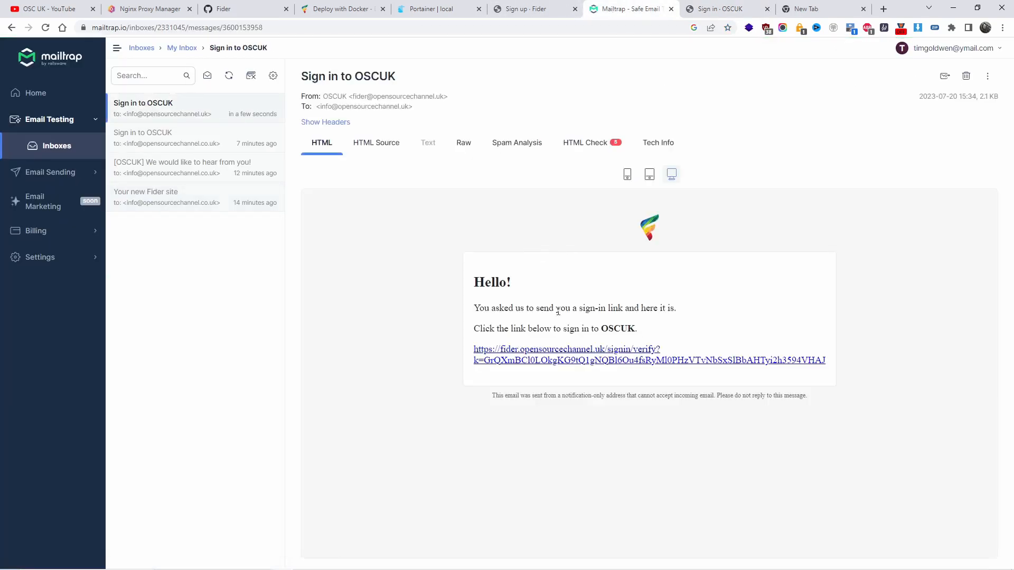
- After the .uk link fails as Not Authorized, request another sign-in link and follow it
left_click(567, 349)
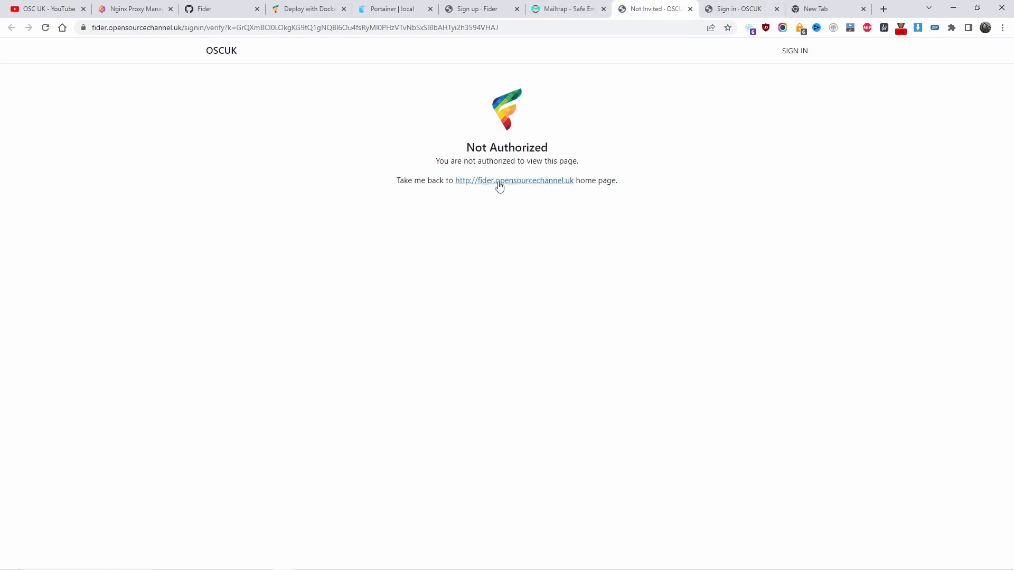
left_click(513, 180)
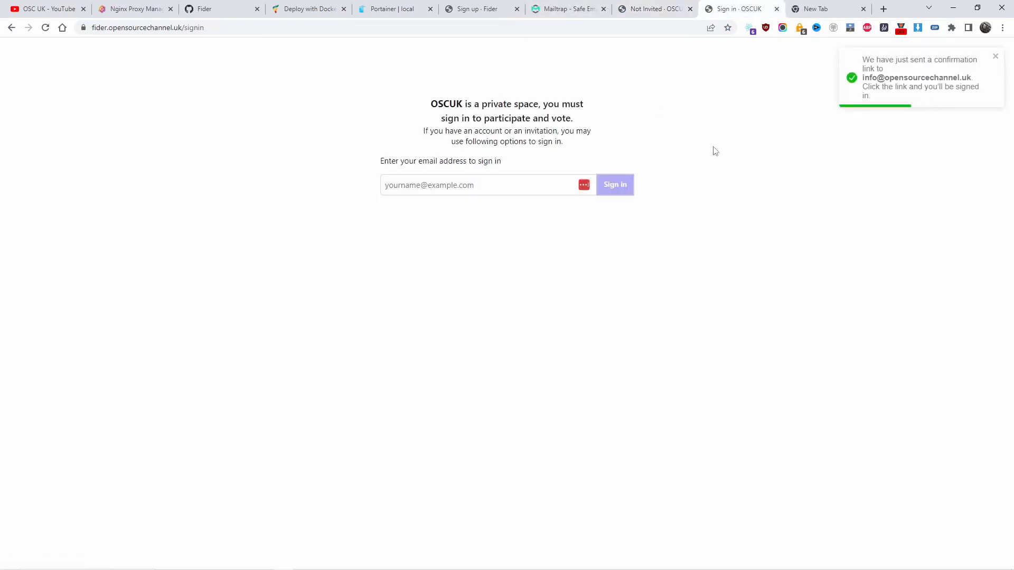
left_click(567, 9)
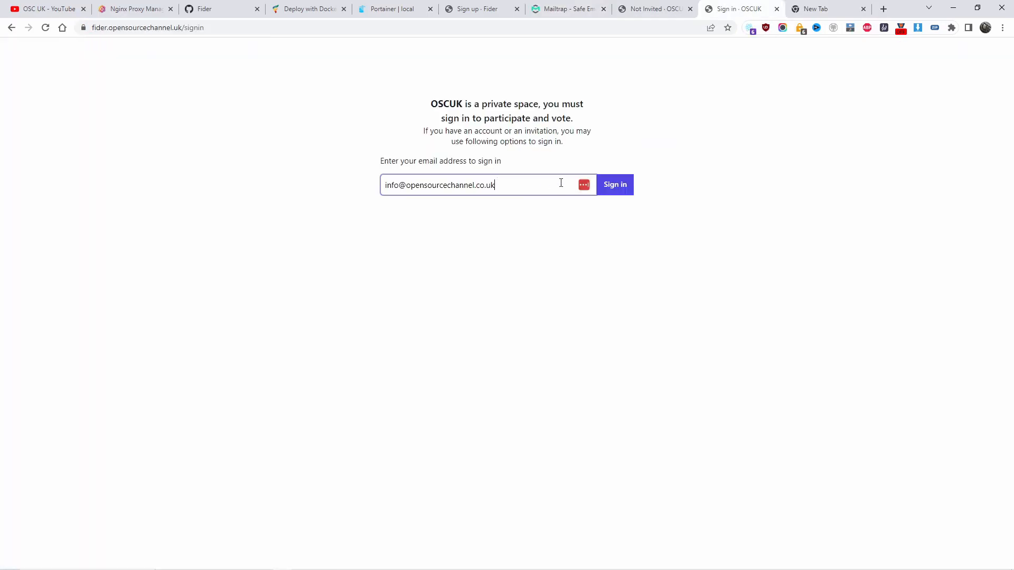
left_click(613, 184)
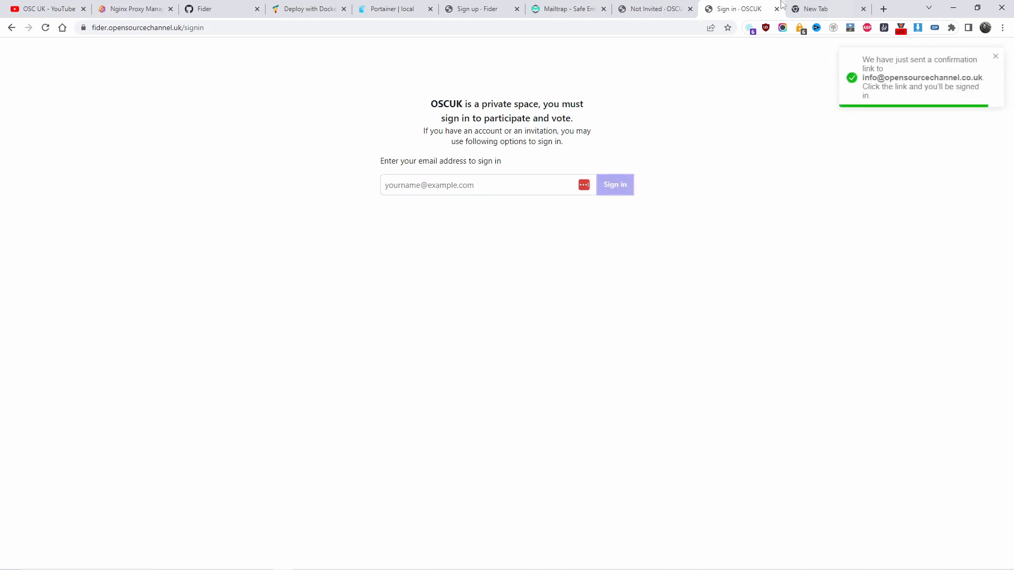
left_click(567, 8)
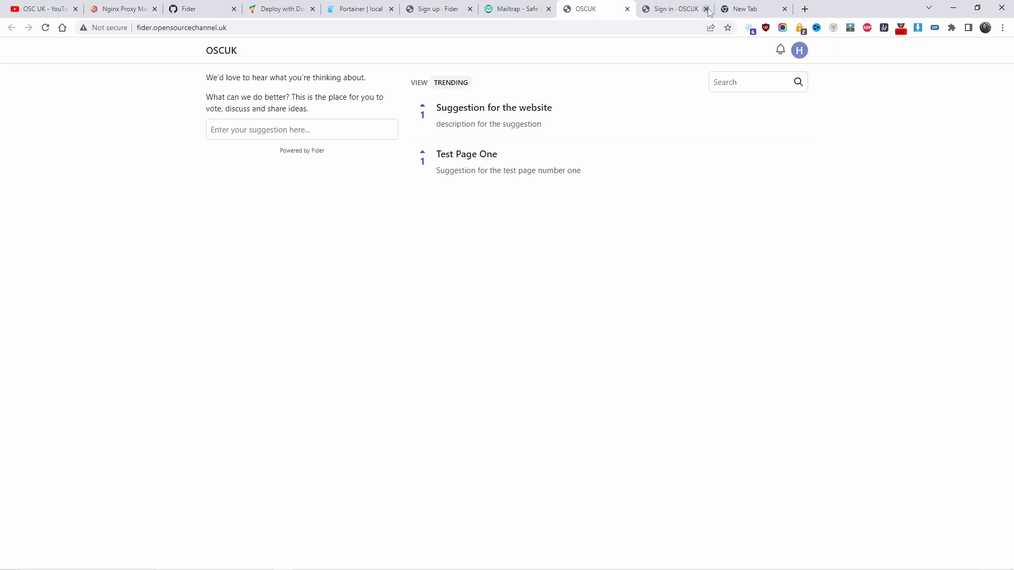
- Post a suggestion titled 'name description' and click into its Leave a comment field
left_click(705, 8)
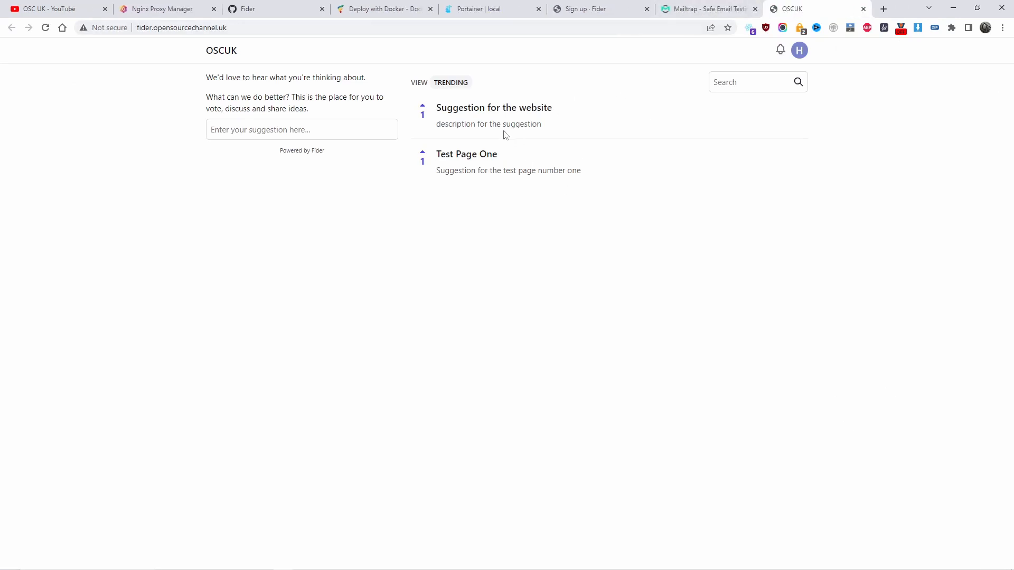
mouse_move(471, 142)
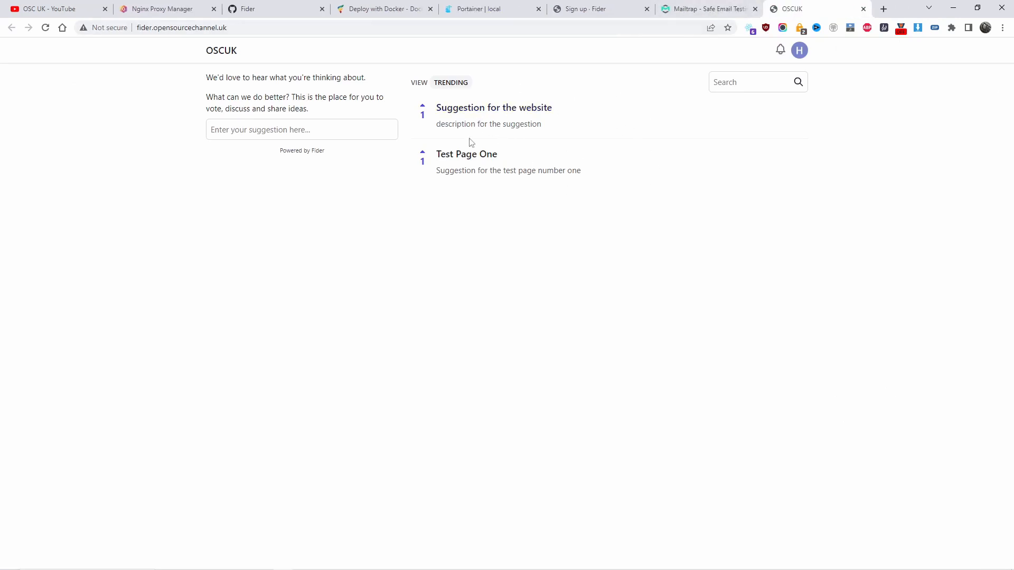
left_click(301, 129)
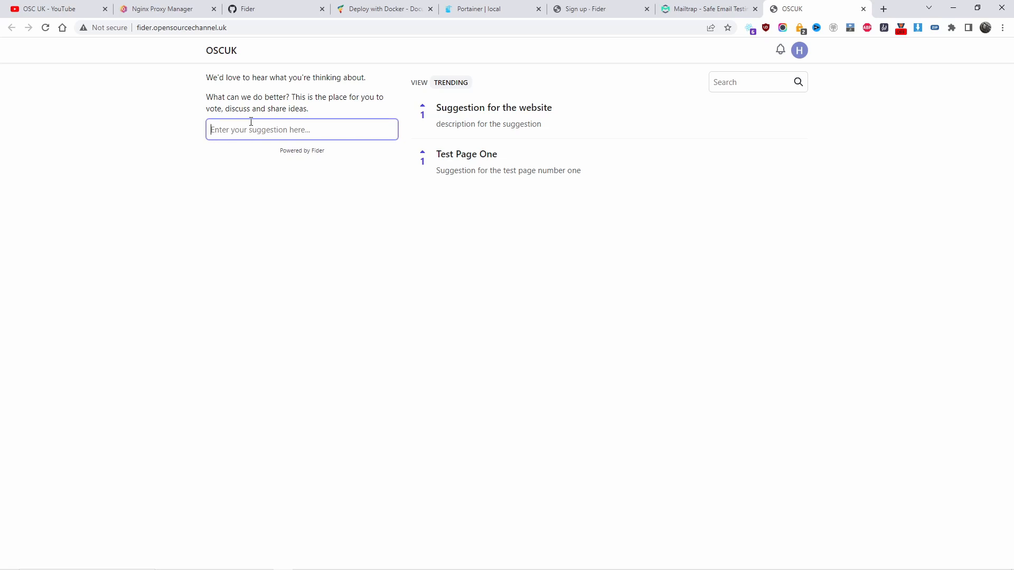
type("name")
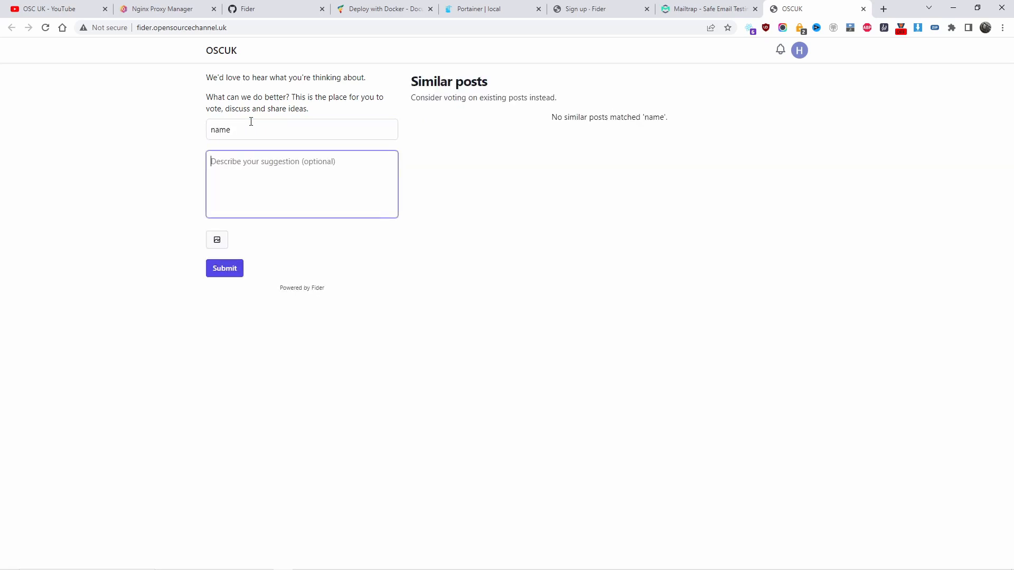
type("description")
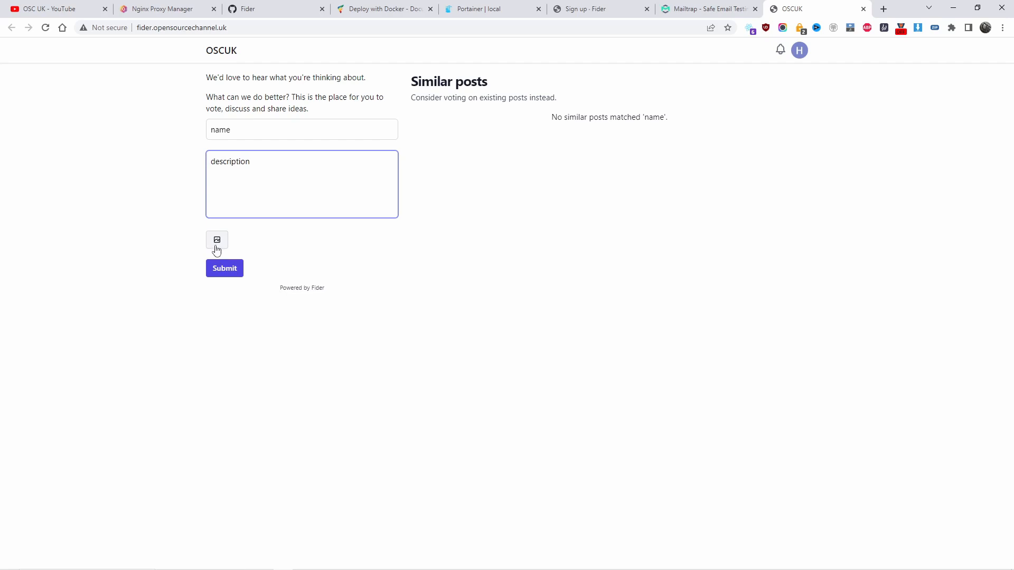
left_click(225, 268)
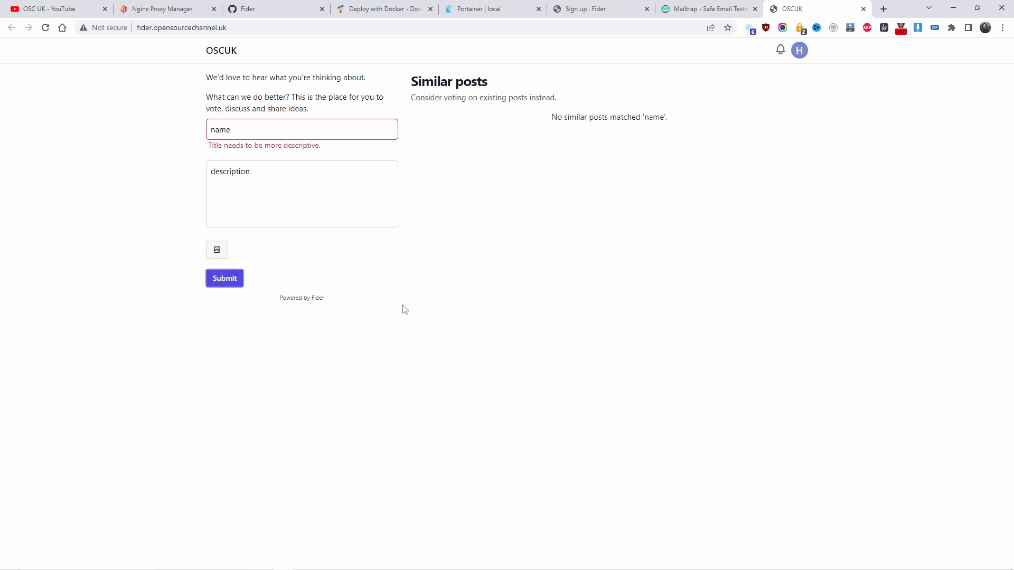
left_click(224, 278)
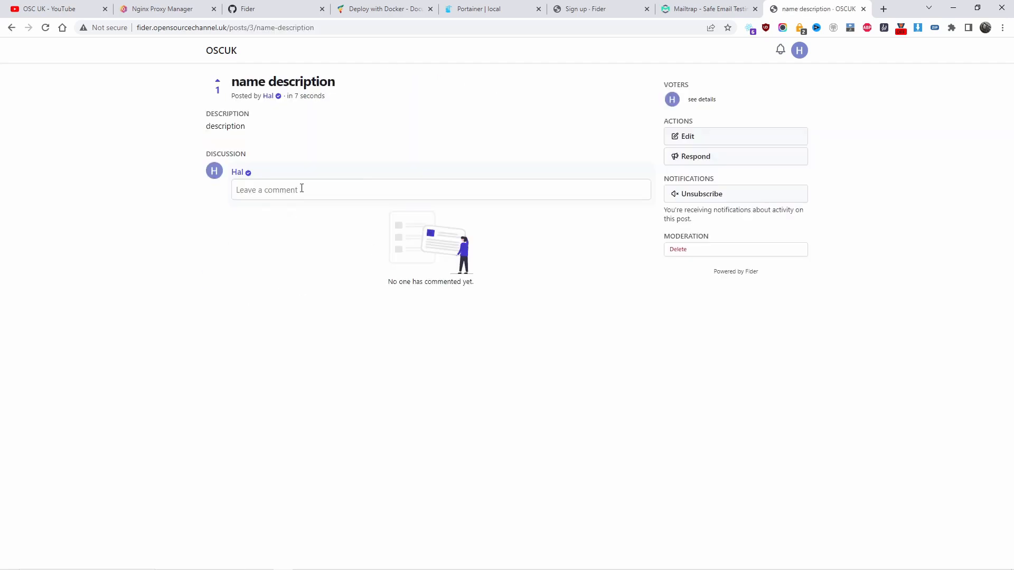
left_click(441, 189)
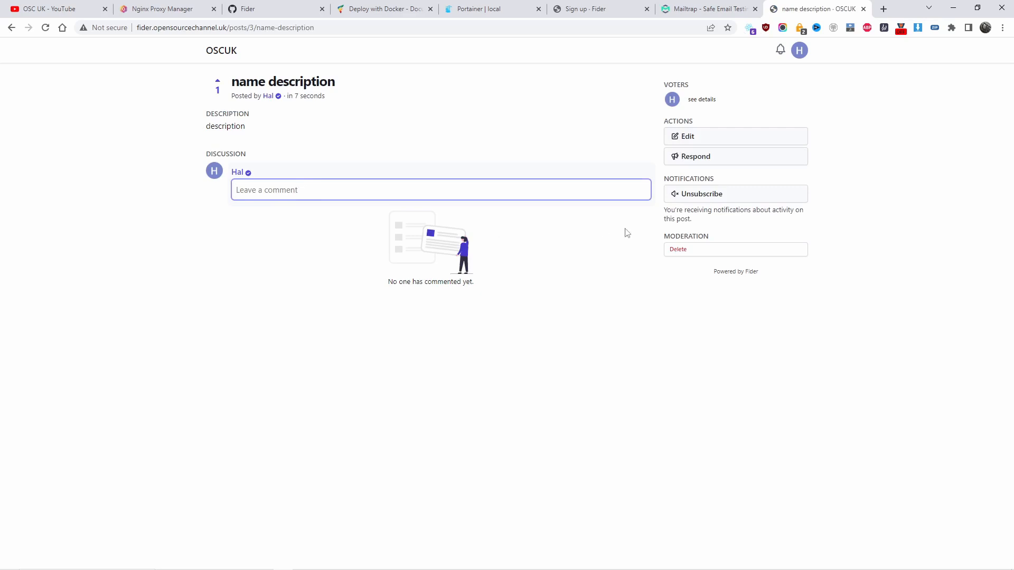
mouse_move(719, 203)
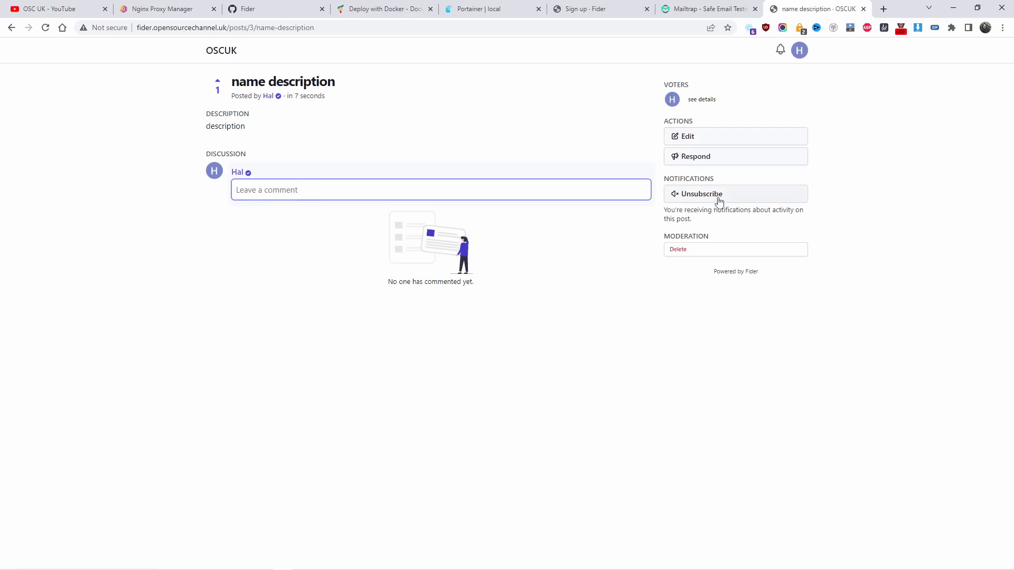
mouse_move(731, 120)
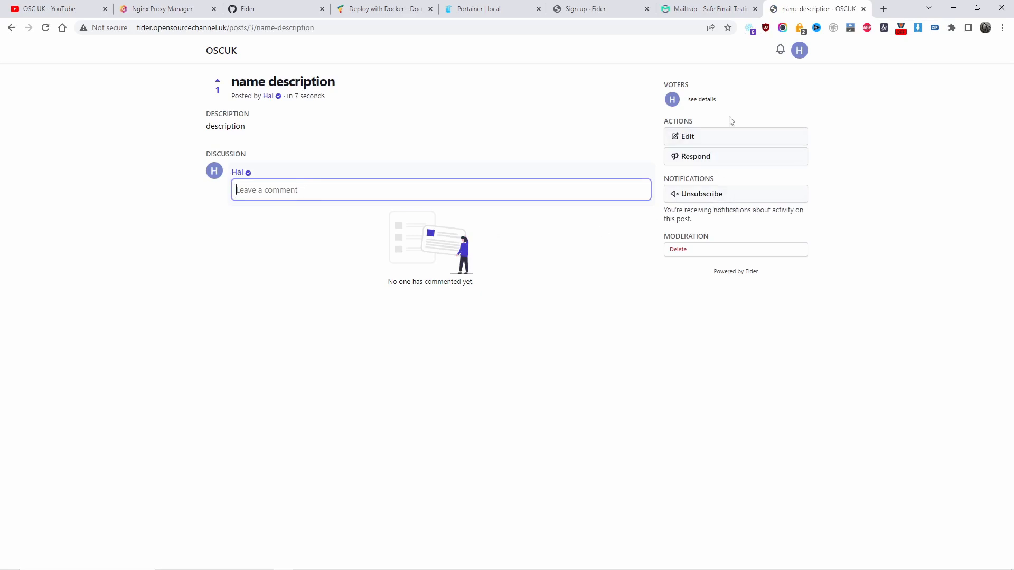
- Open My Settings from the avatar menu and scroll through Hal's notification preferences
left_click(799, 49)
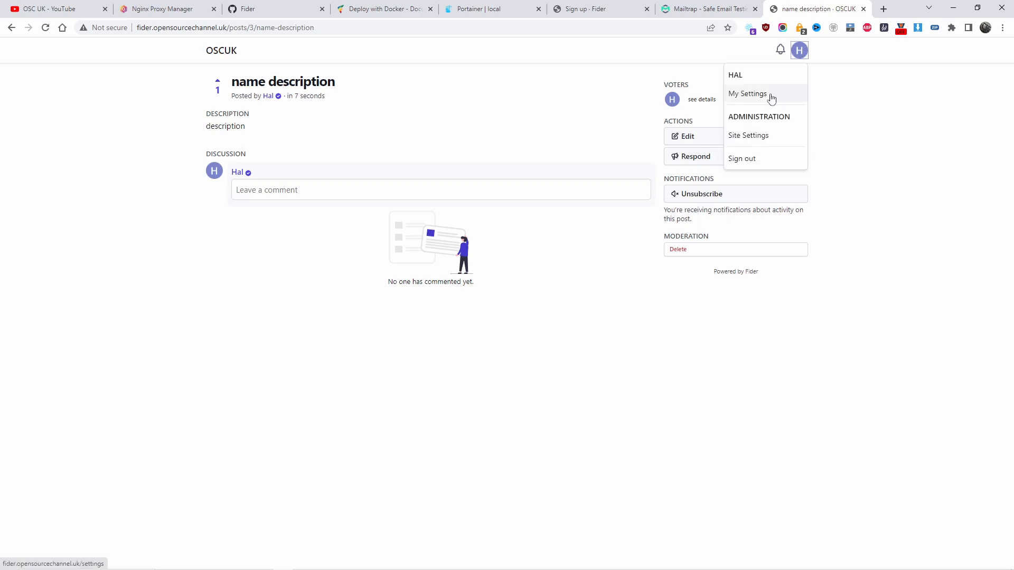
left_click(747, 93)
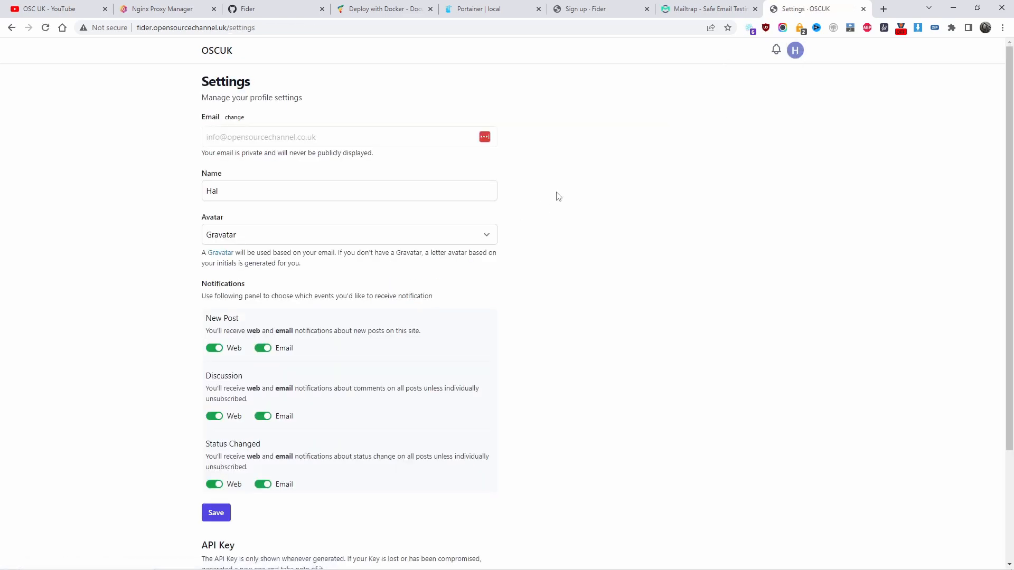
scroll("down", 3)
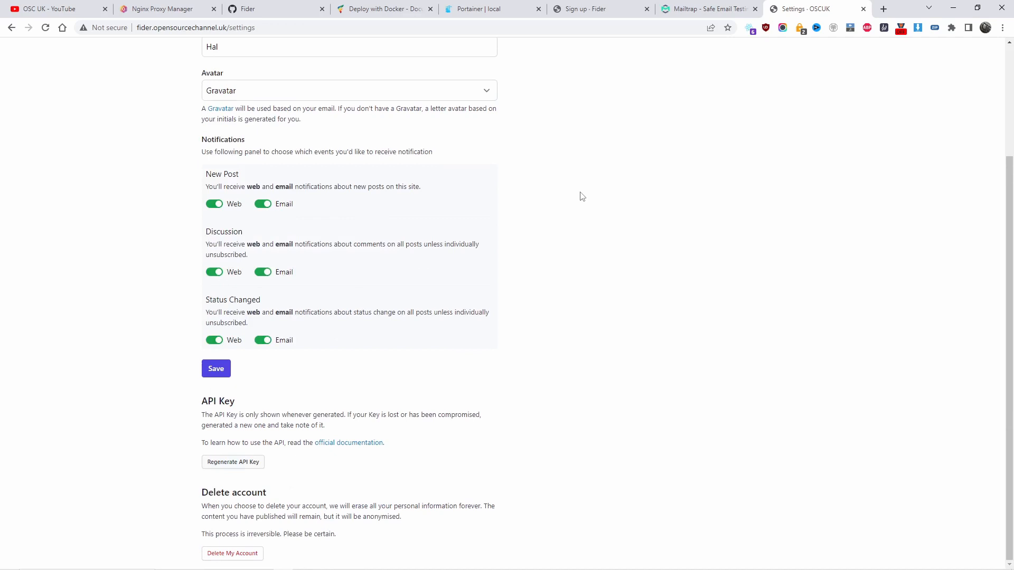
scroll("up", 3)
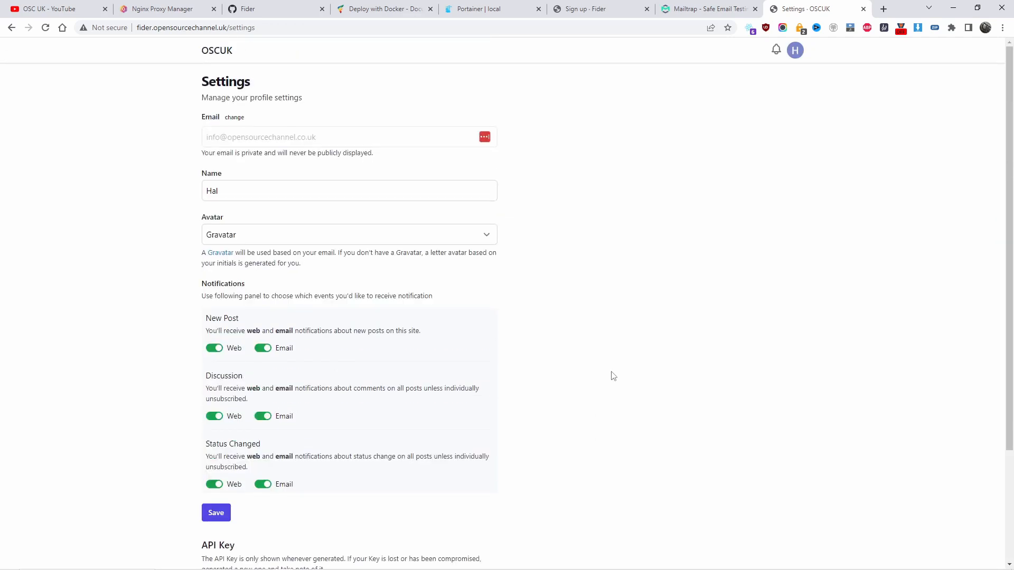
mouse_move(804, 83)
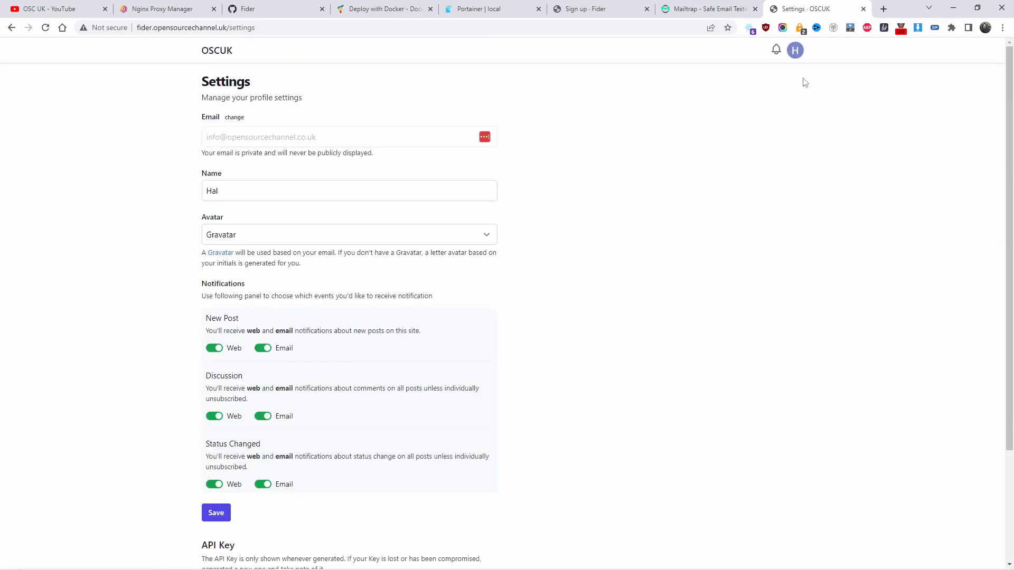
- From the avatar menu, reach Site Settings' Privacy section and switch off Private Site
left_click(795, 49)
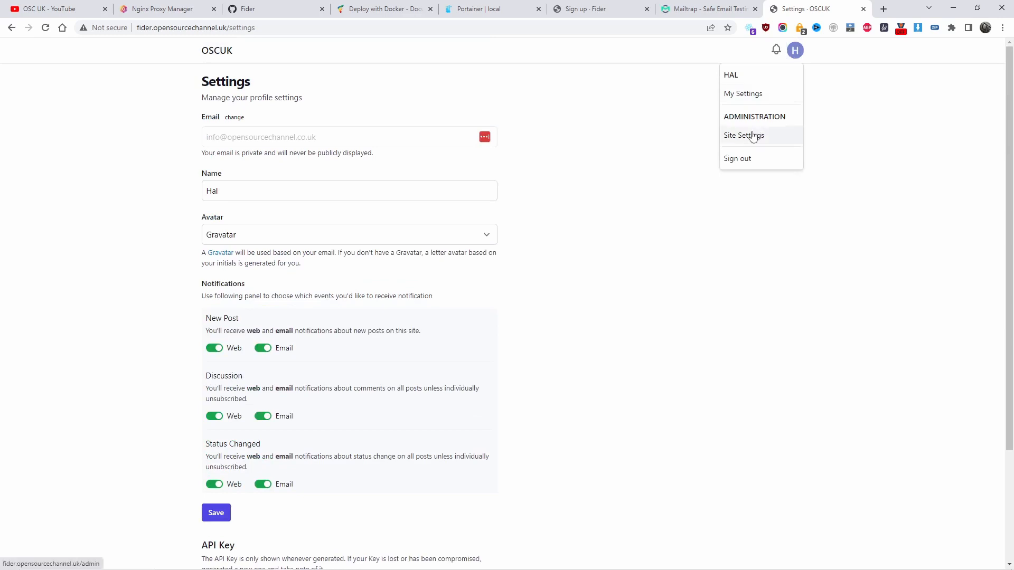
left_click(743, 135)
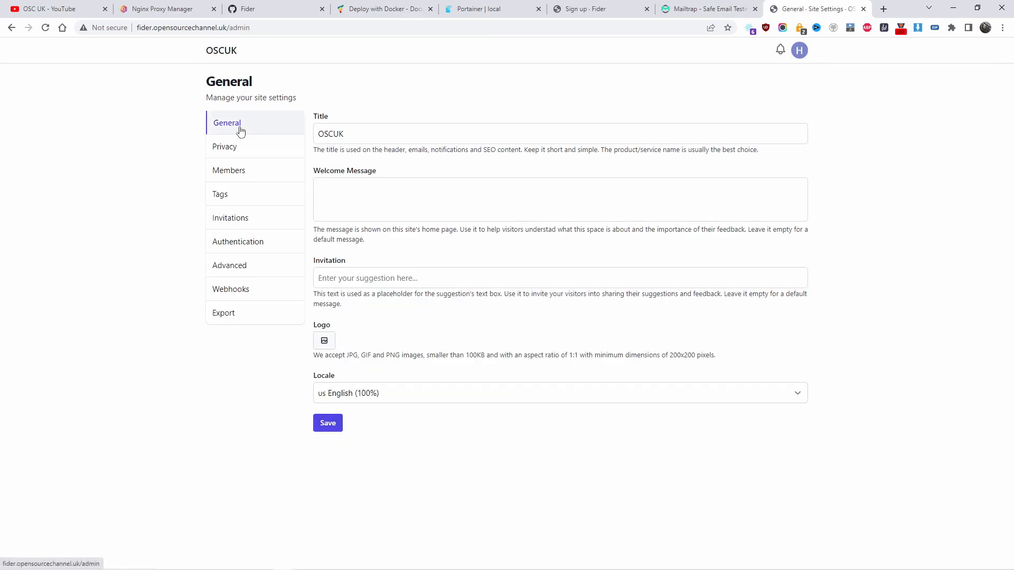
mouse_move(354, 330)
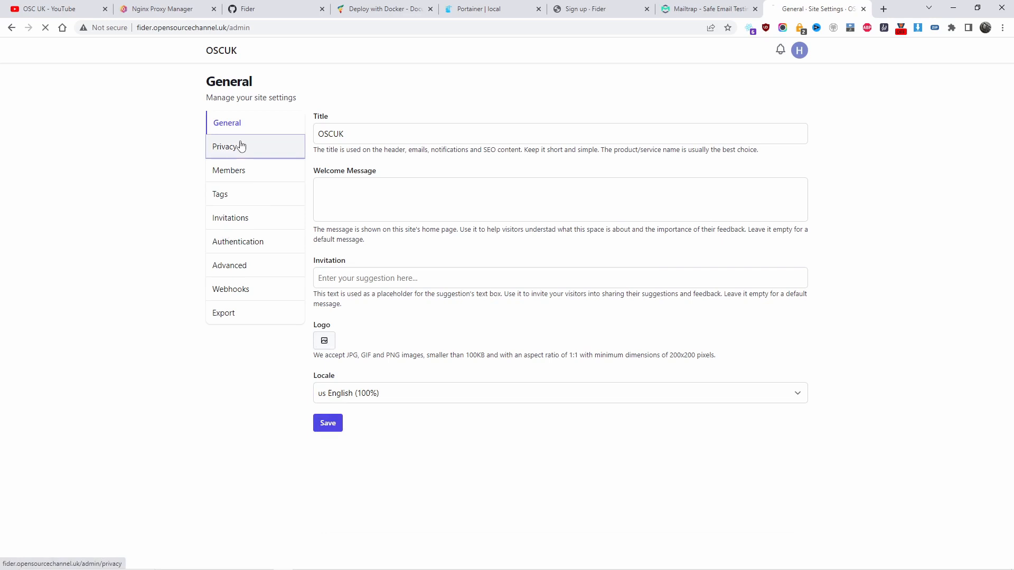
left_click(226, 146)
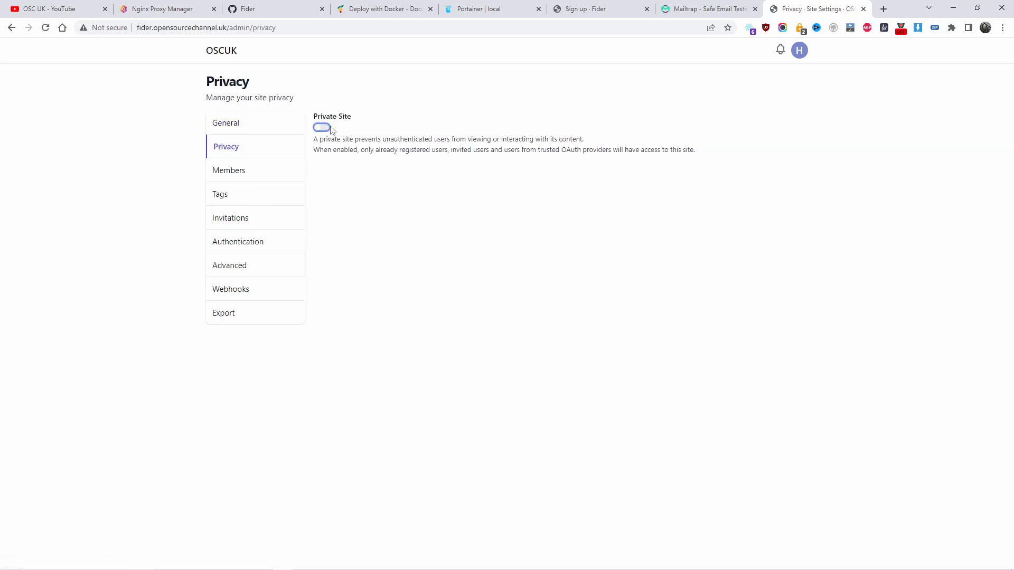
left_click(321, 128)
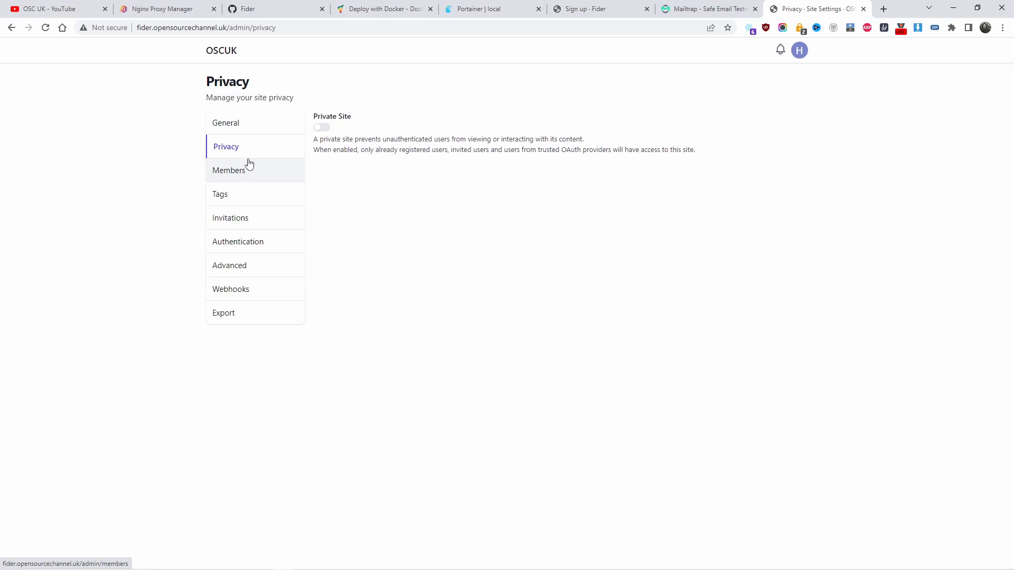
mouse_move(355, 131)
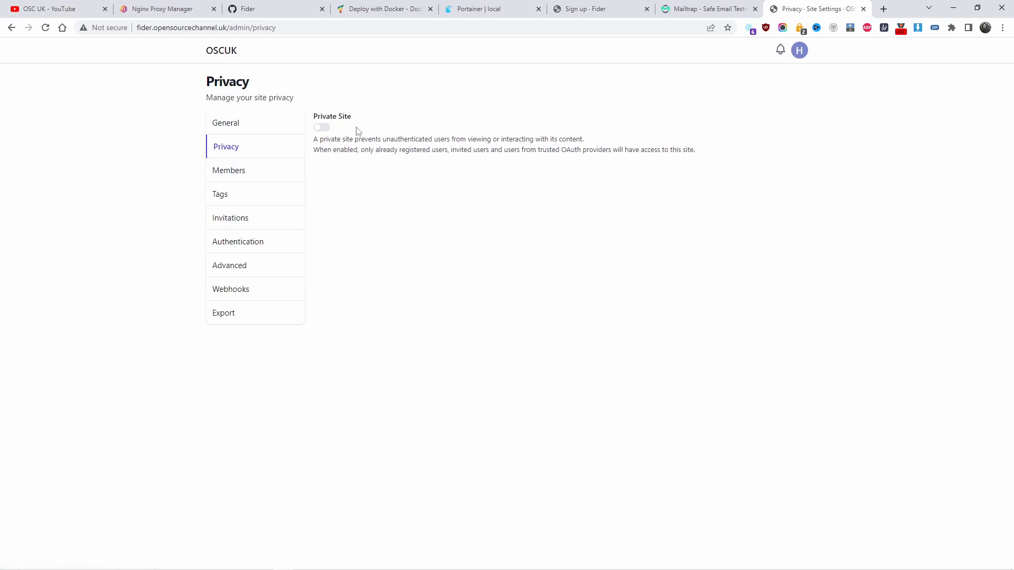
mouse_move(341, 111)
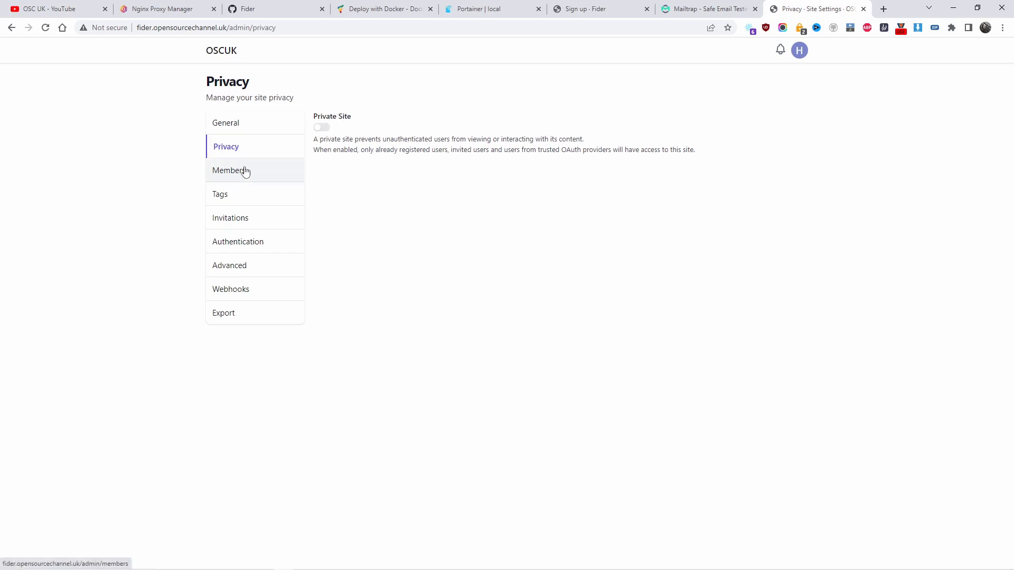
- Browse Members, Tags, Invitations and Privacy, ending on Authentication with email sign-in allowed
left_click(230, 170)
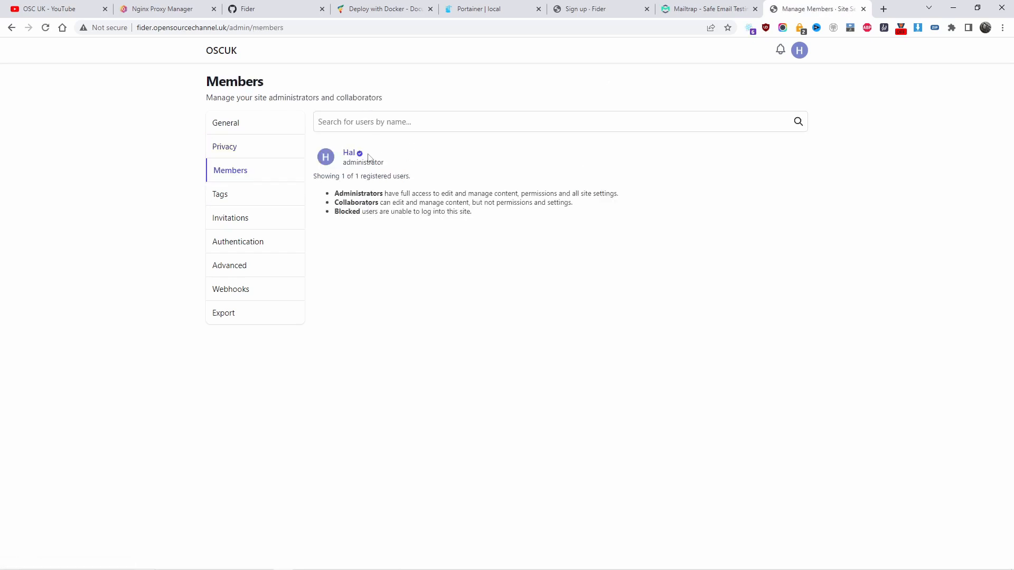
left_click(220, 194)
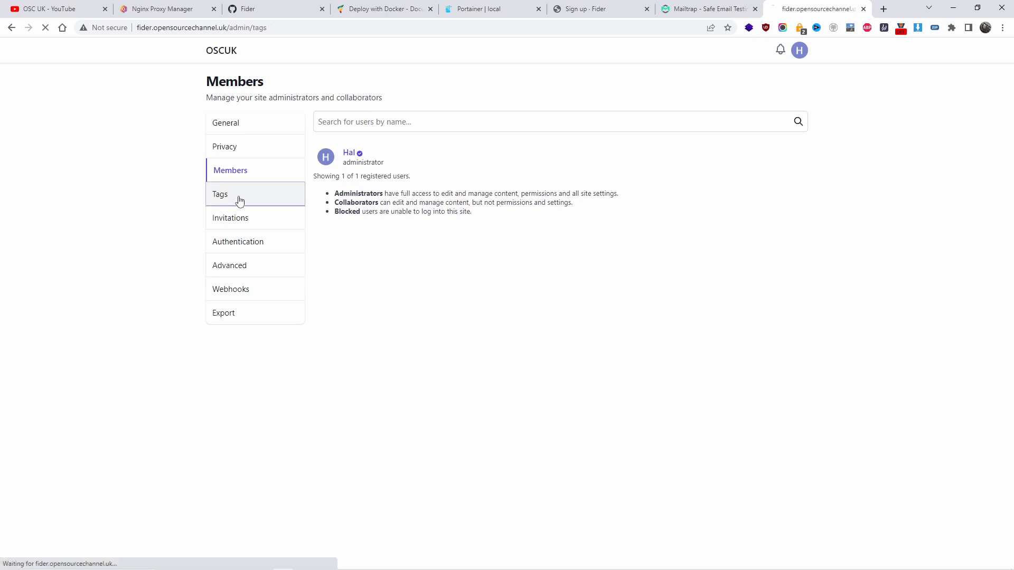
left_click(230, 218)
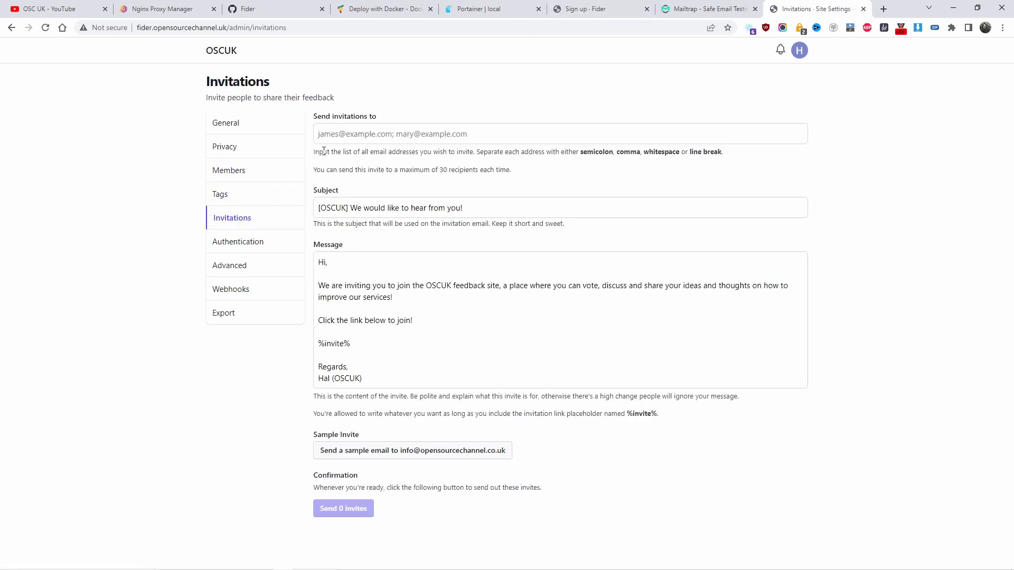
left_click(225, 146)
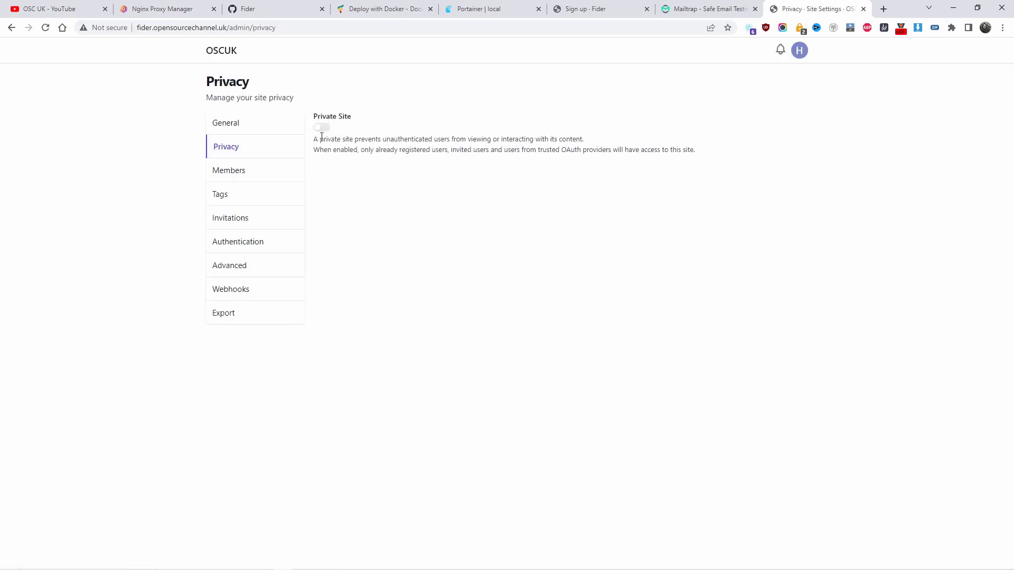
left_click(231, 218)
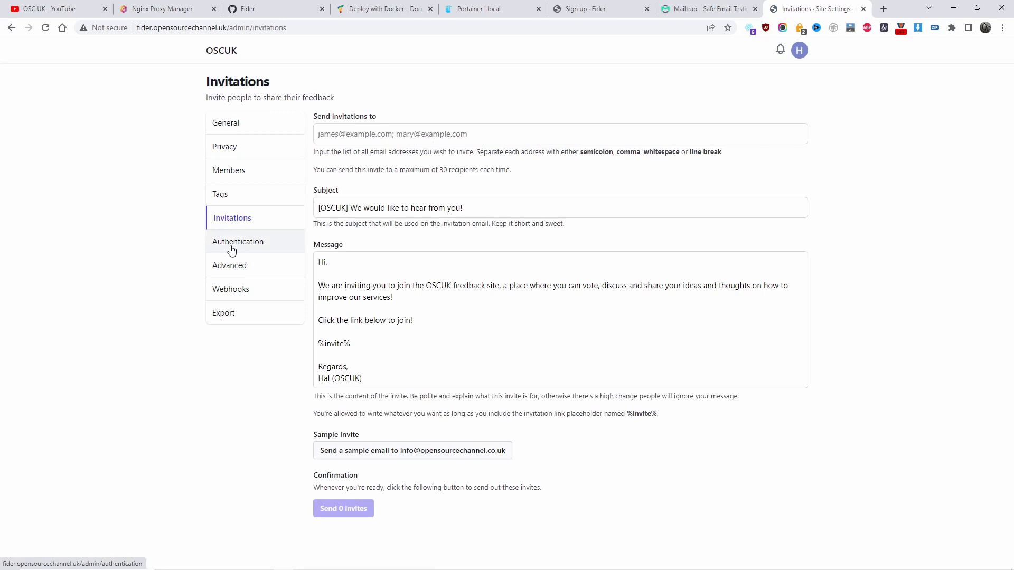
left_click(238, 241)
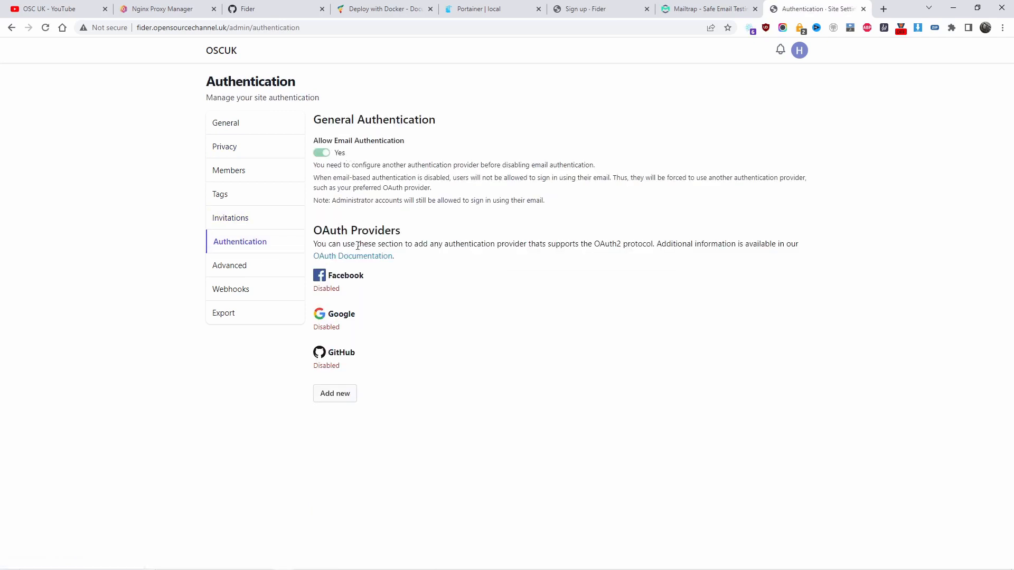
mouse_move(368, 304)
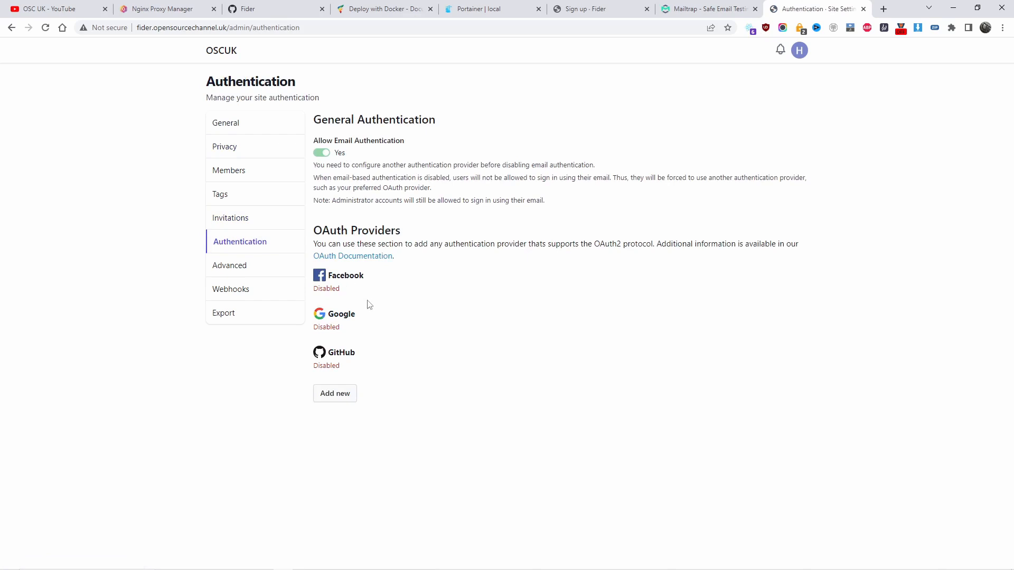
- View the Advanced, Webhooks and Export pages, then return to General showing the OSCUK title
left_click(231, 265)
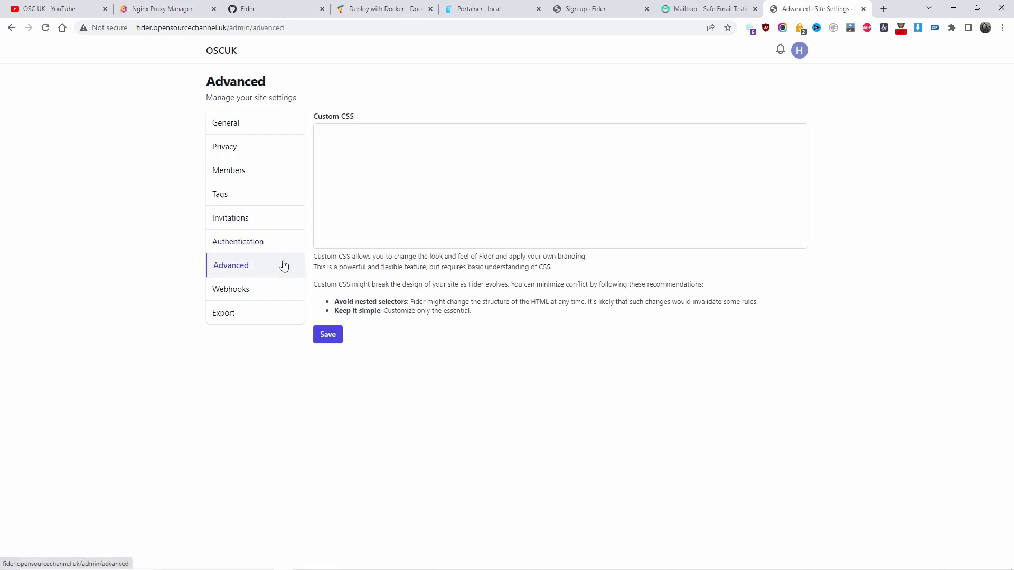
left_click(230, 289)
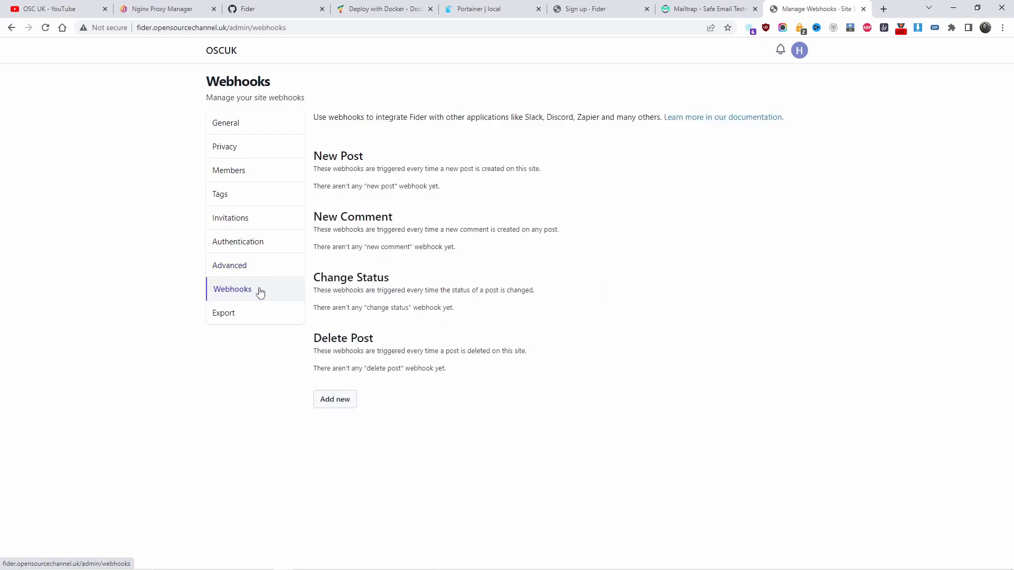
left_click(225, 313)
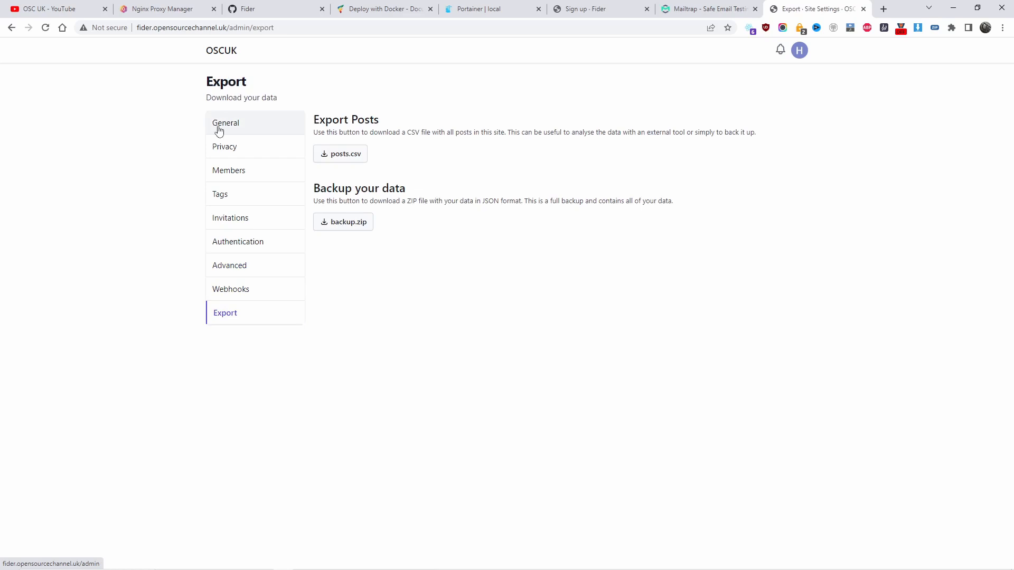
left_click(225, 123)
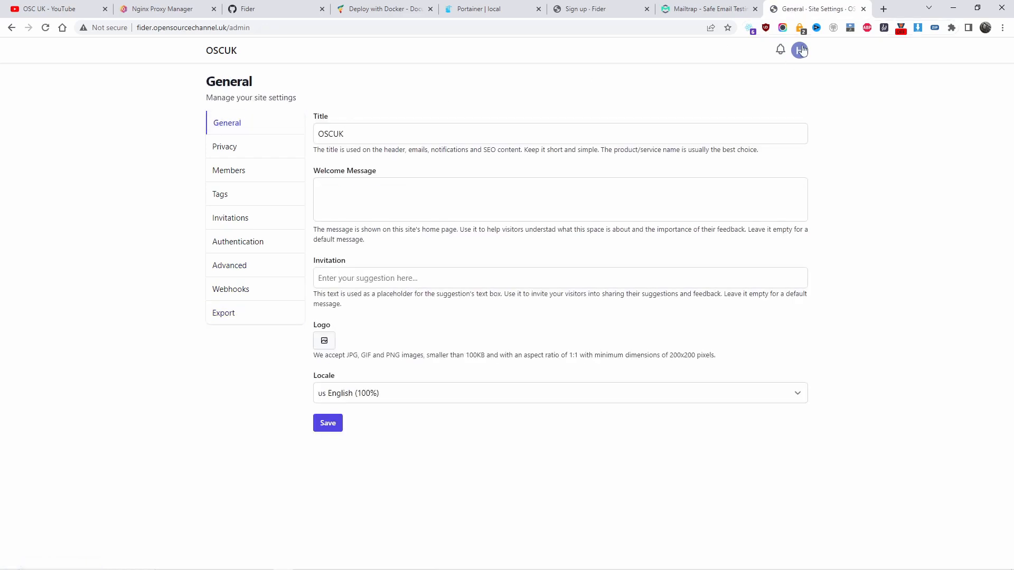
- Check My Settings, then filter the home board to My Votes, listing three suggestions
left_click(800, 49)
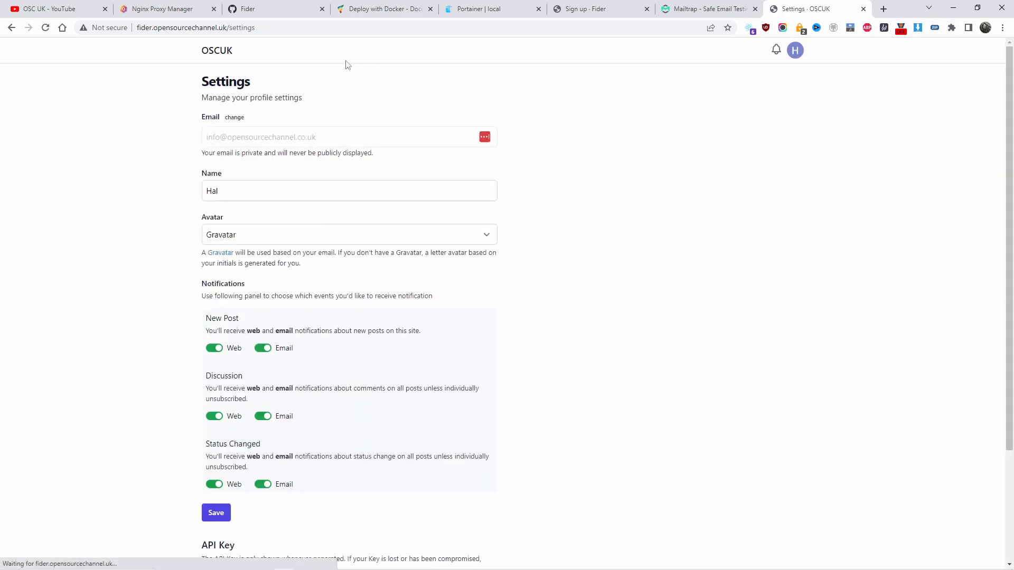
left_click(216, 51)
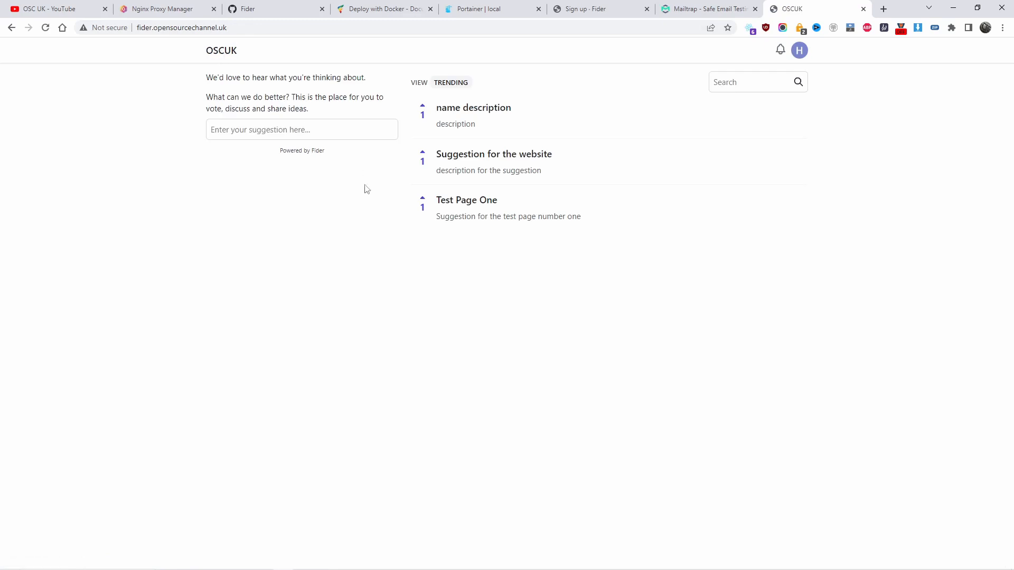
mouse_move(472, 166)
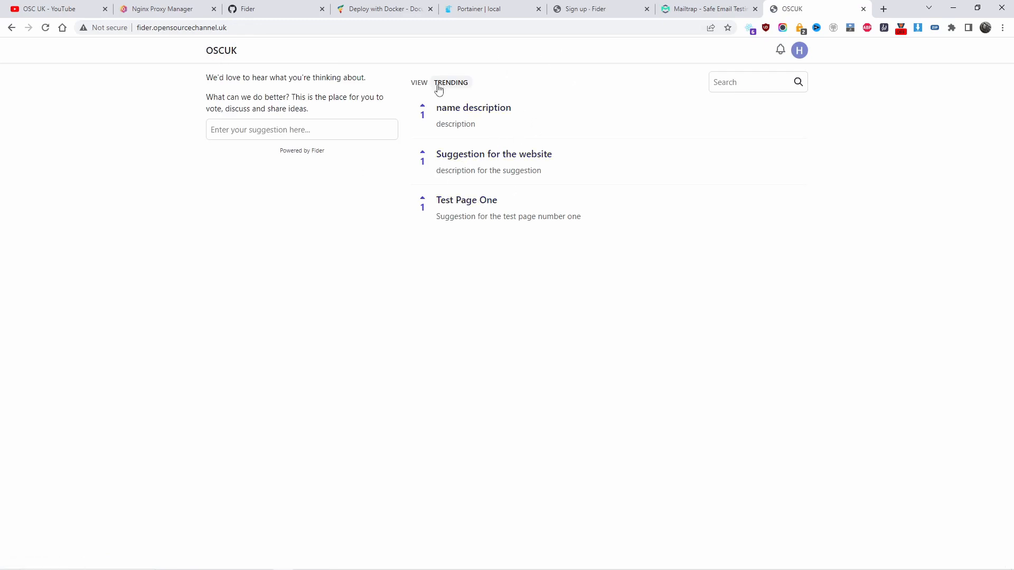
left_click(451, 83)
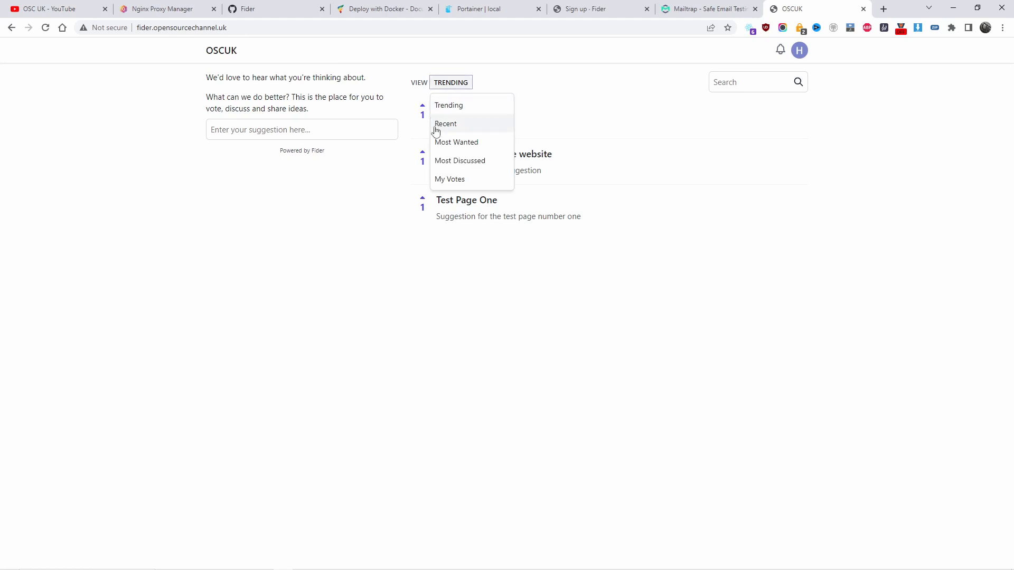
mouse_move(486, 145)
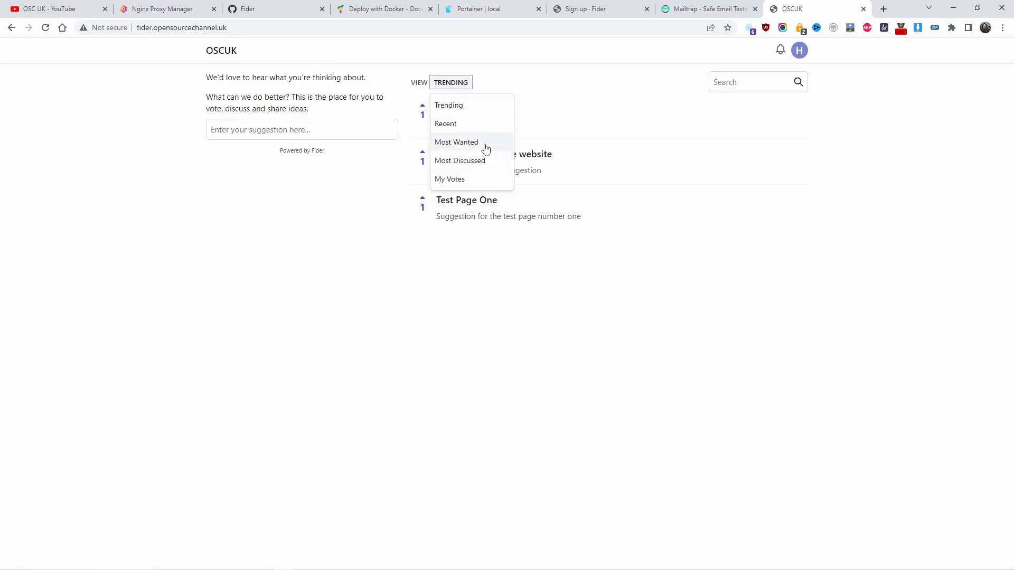
left_click(449, 178)
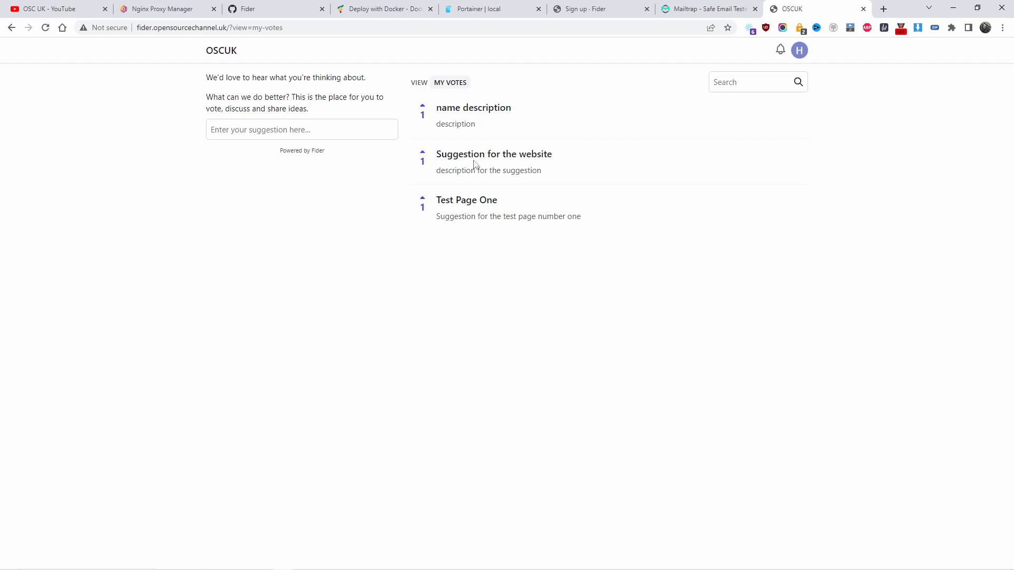
mouse_move(473, 107)
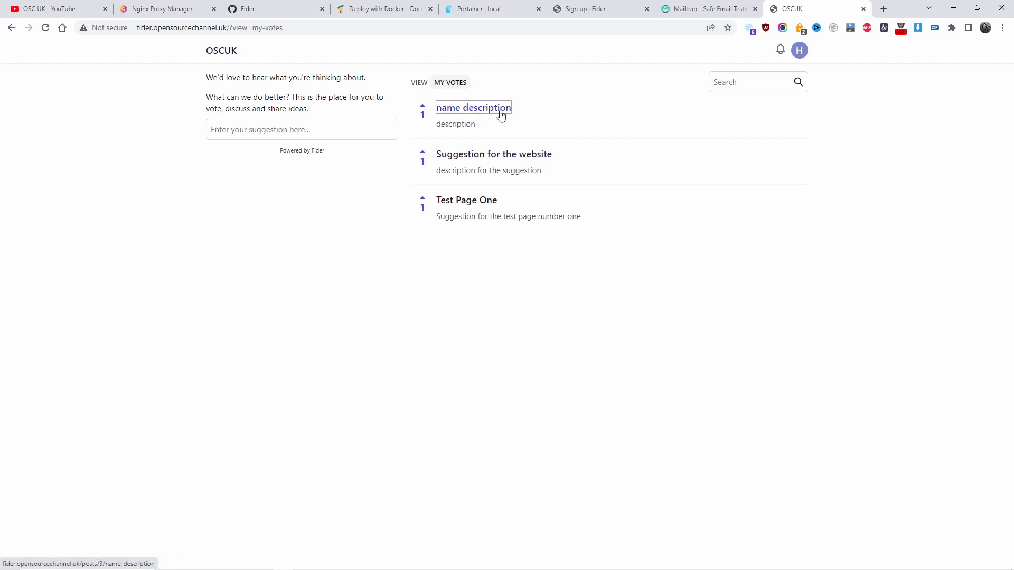
- Open the 'name description' post and begin a comment in the empty comment box
left_click(472, 107)
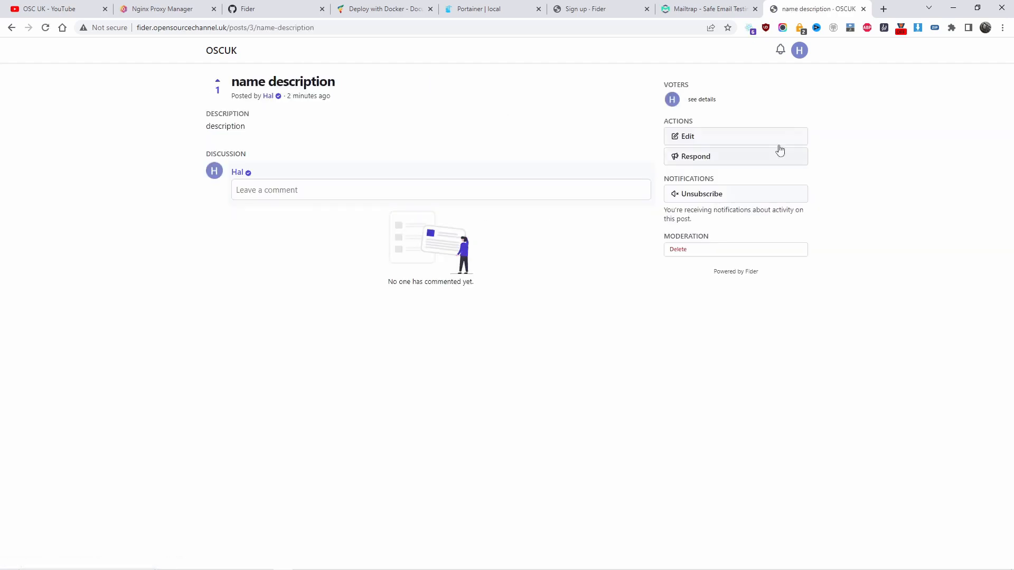
mouse_move(714, 210)
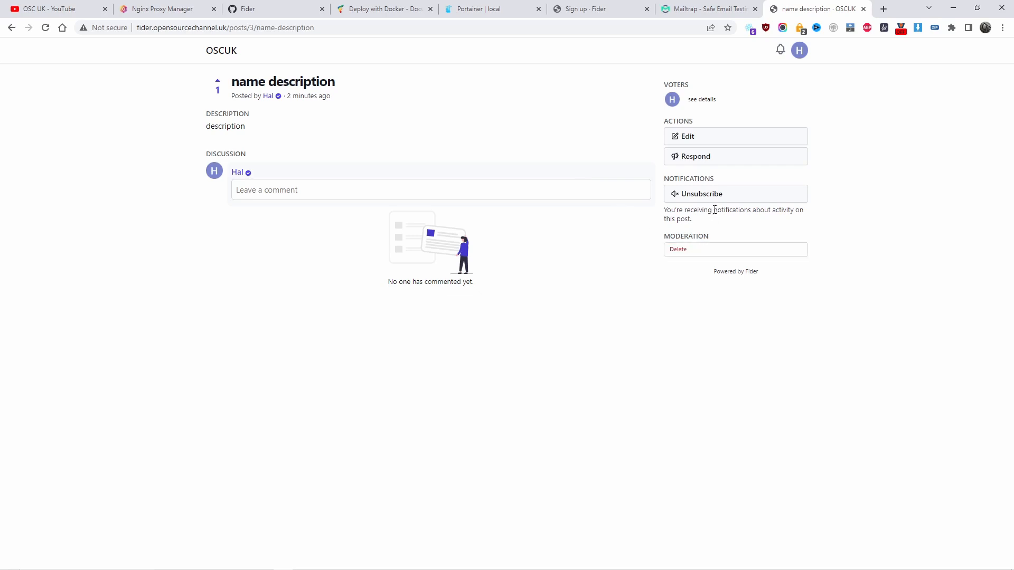
left_click(329, 189)
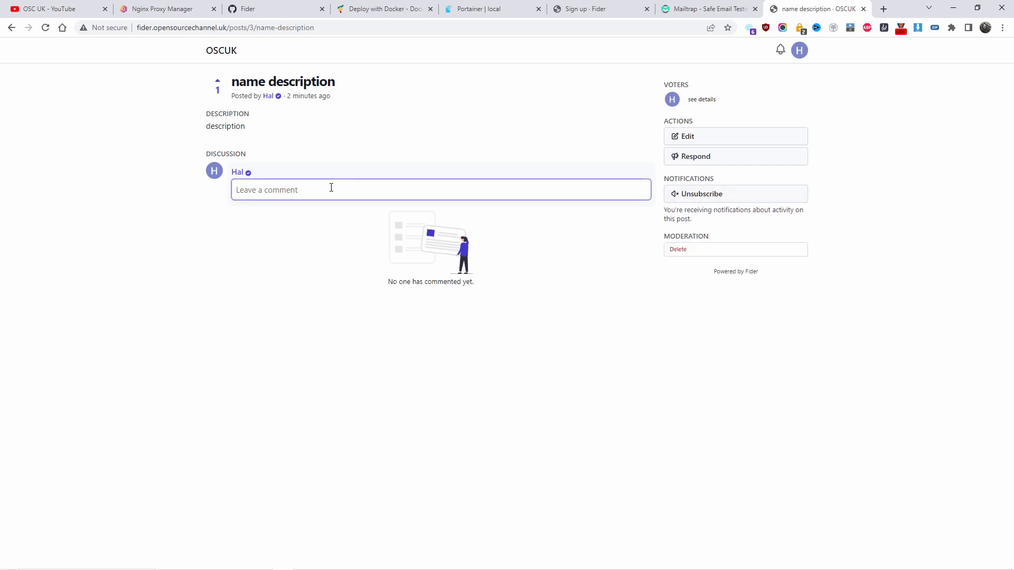
type("f")
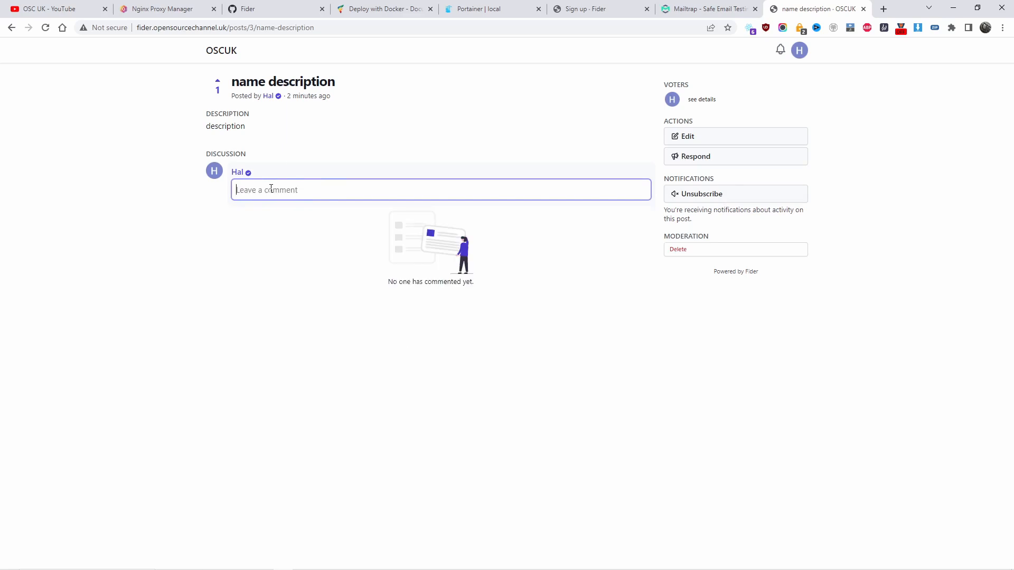
mouse_move(292, 159)
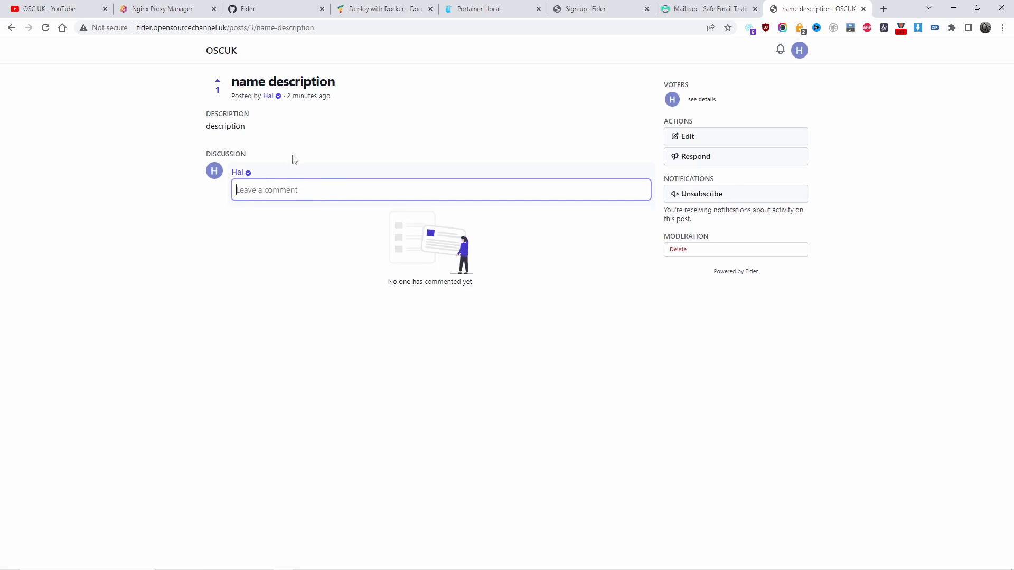
mouse_move(377, 150)
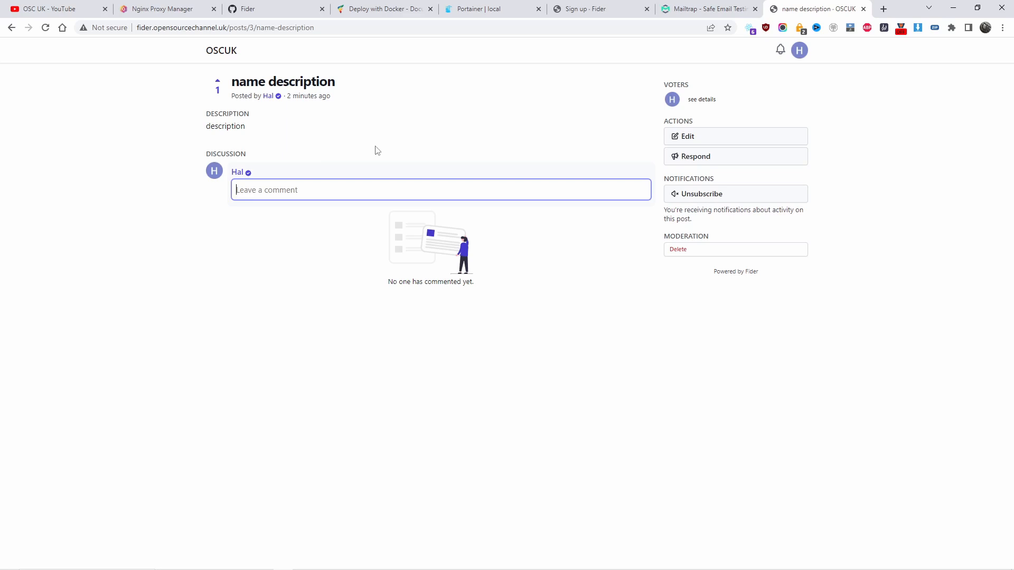
mouse_move(549, 152)
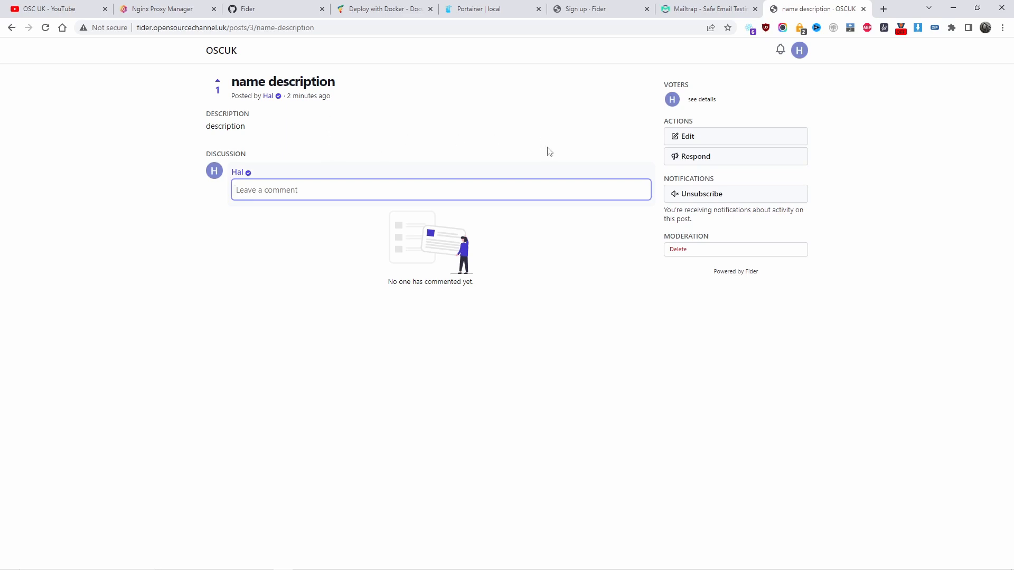
mouse_move(703, 274)
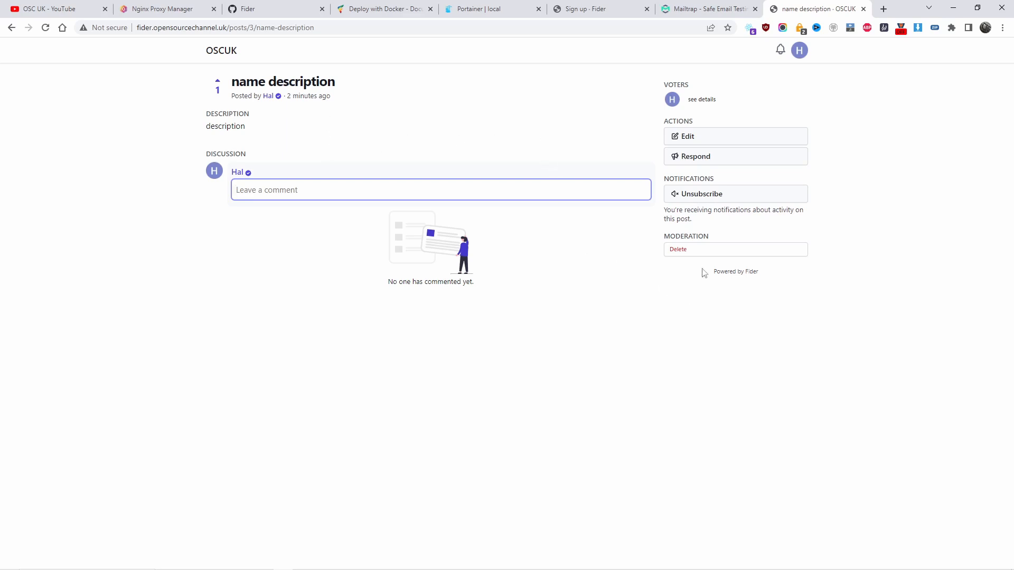
mouse_move(686, 259)
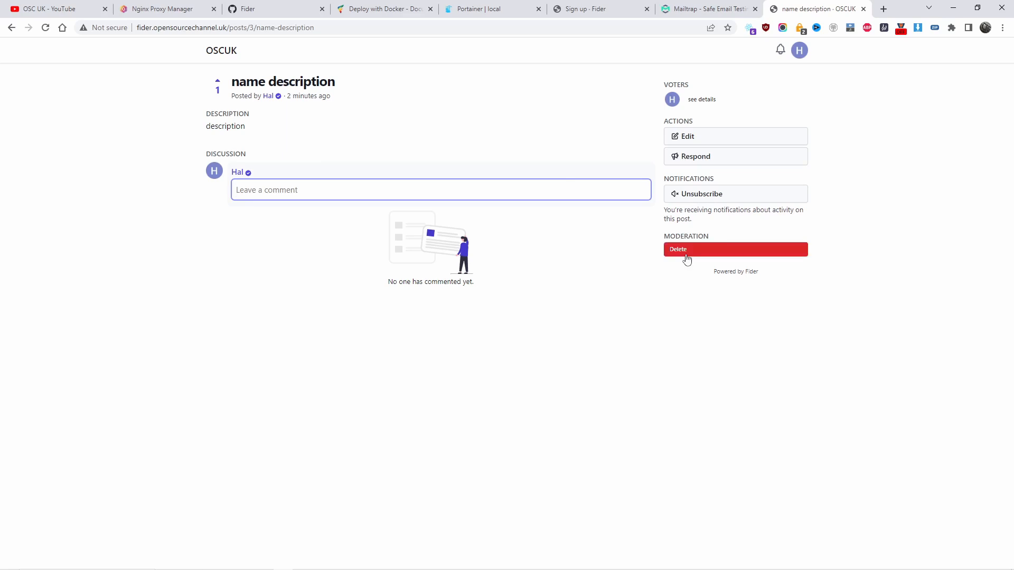
mouse_move(779, 76)
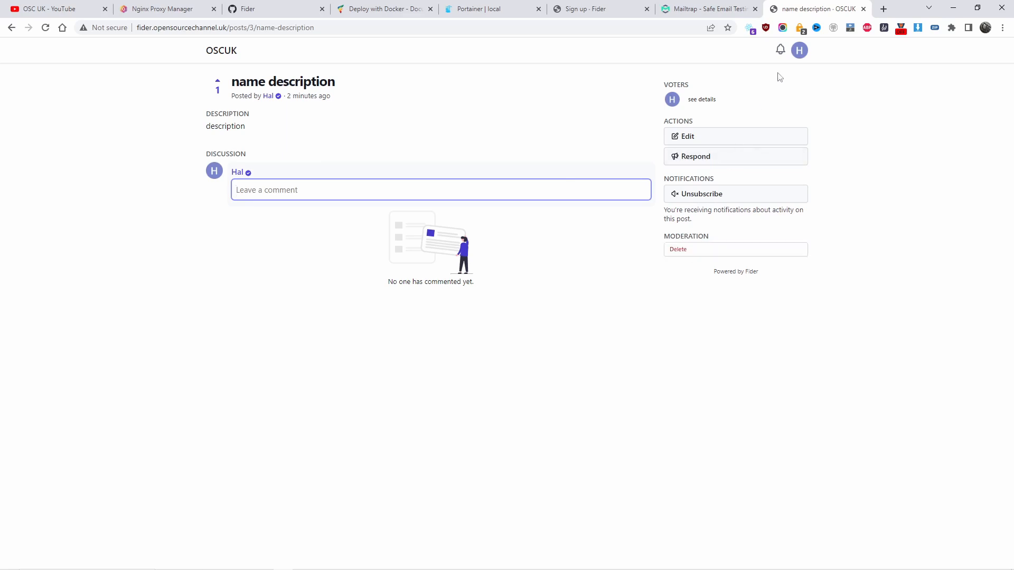
- Dismiss the account menu and return to the OSCUK home board under Trending
left_click(799, 50)
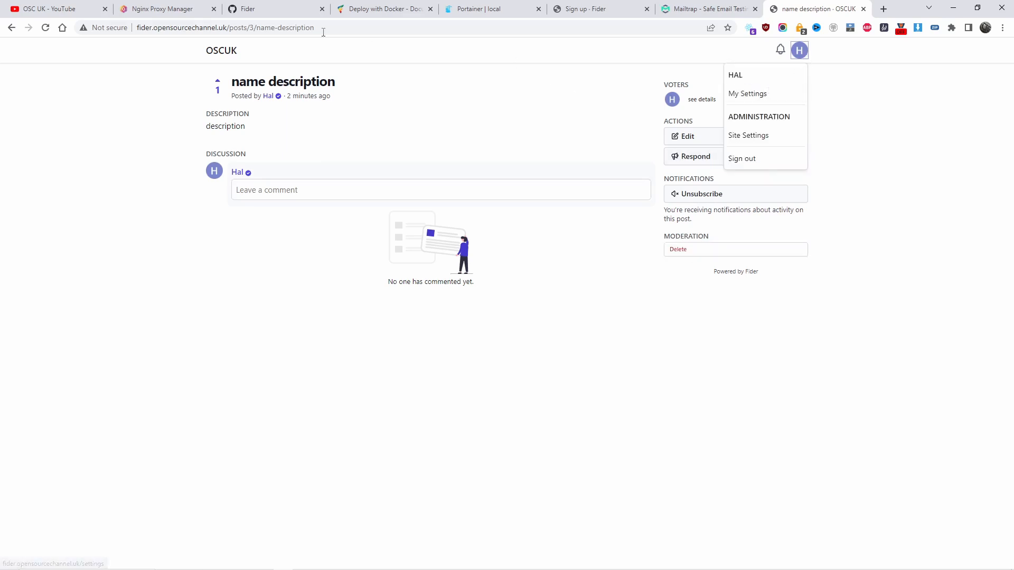
left_click(220, 50)
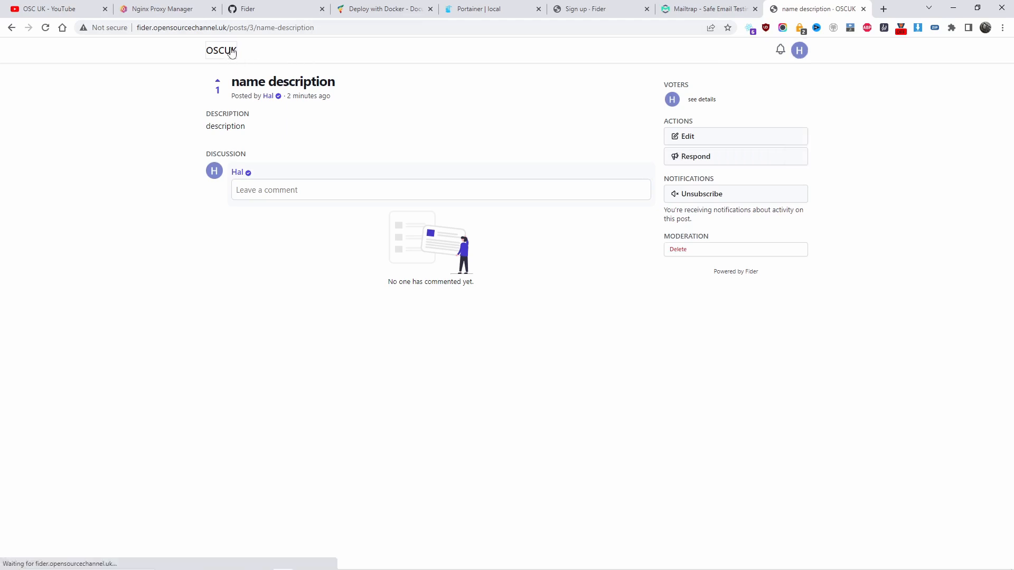
left_click(222, 50)
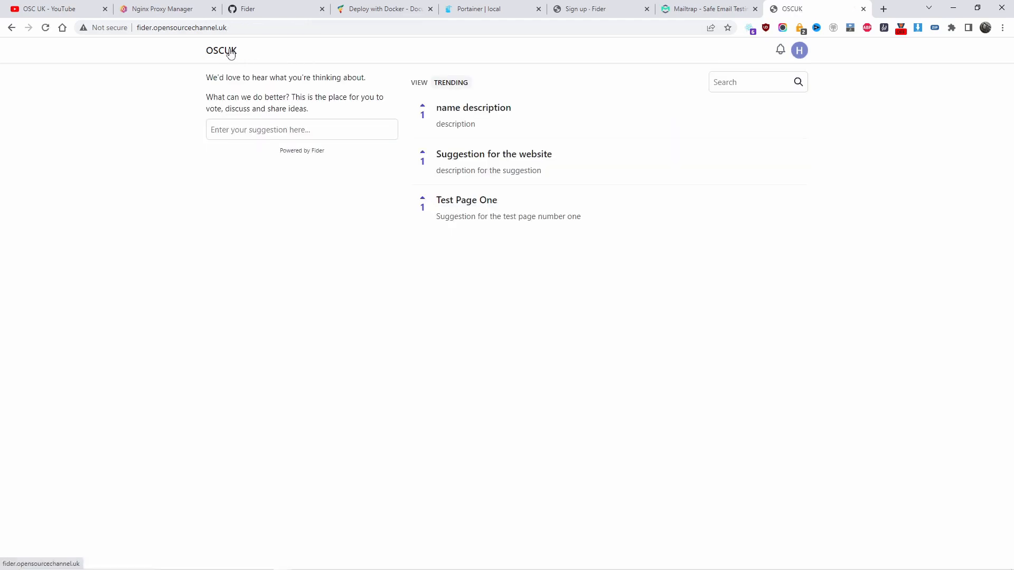